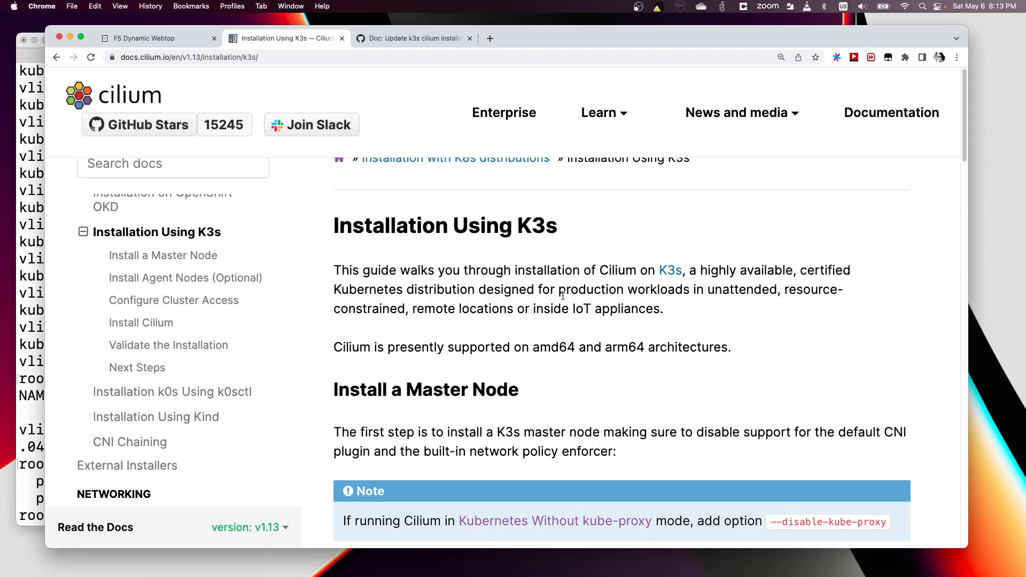
mouse_move(338, 199)
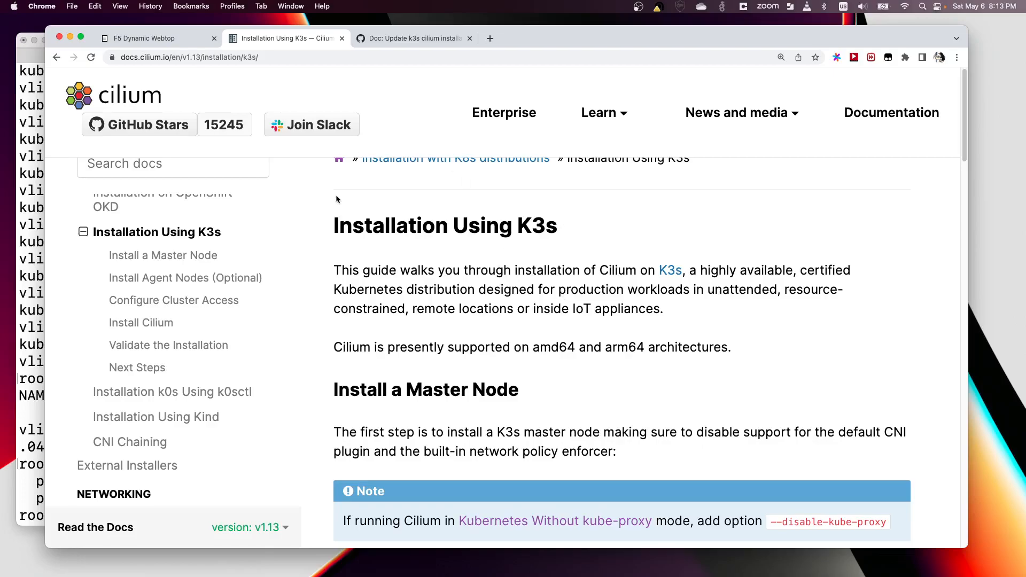
mouse_move(464, 284)
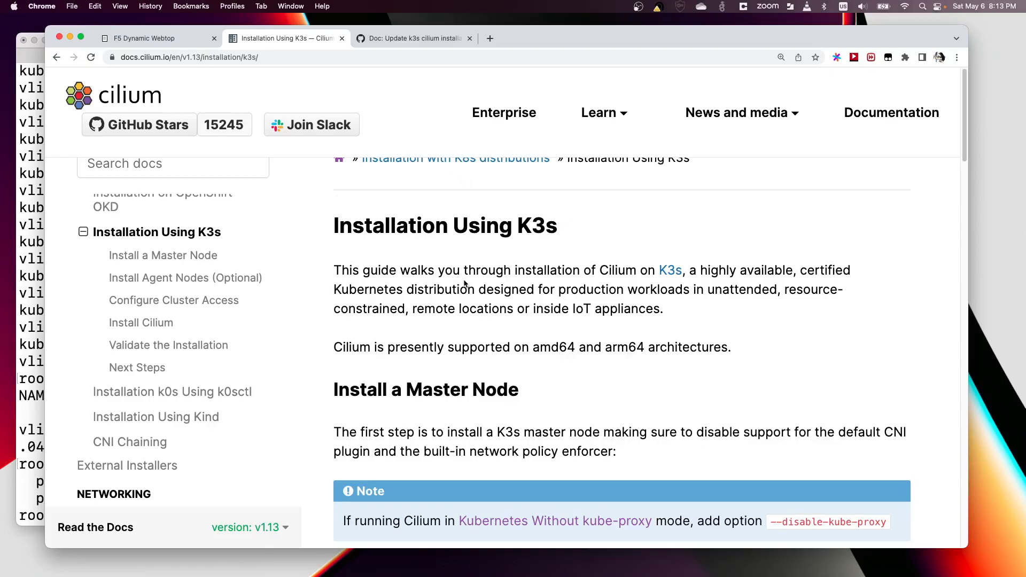
mouse_move(460, 306)
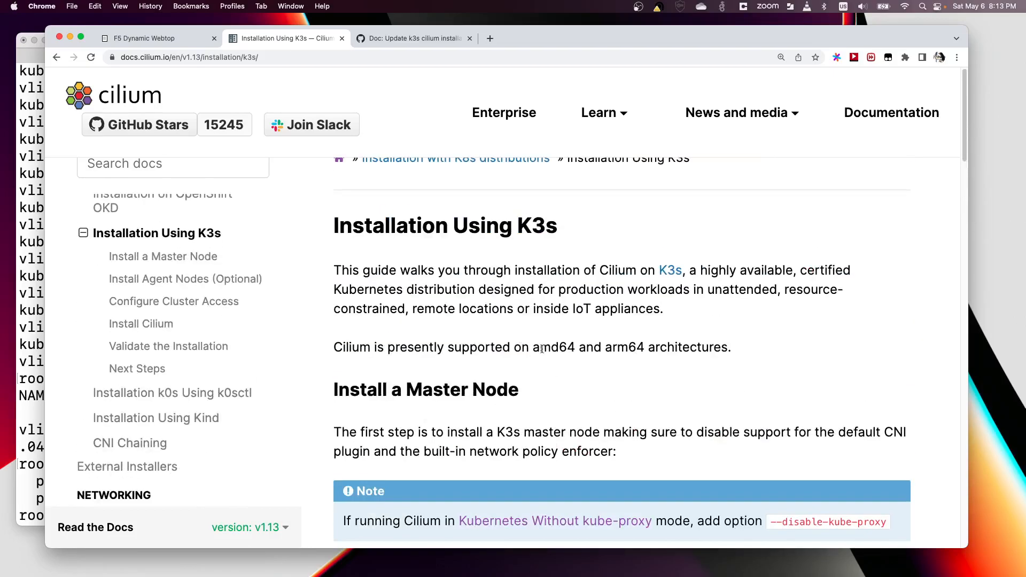
Scroll the docs.cilium.io K3s guide down to the Install a Master Node curl command
scroll(down, 3)
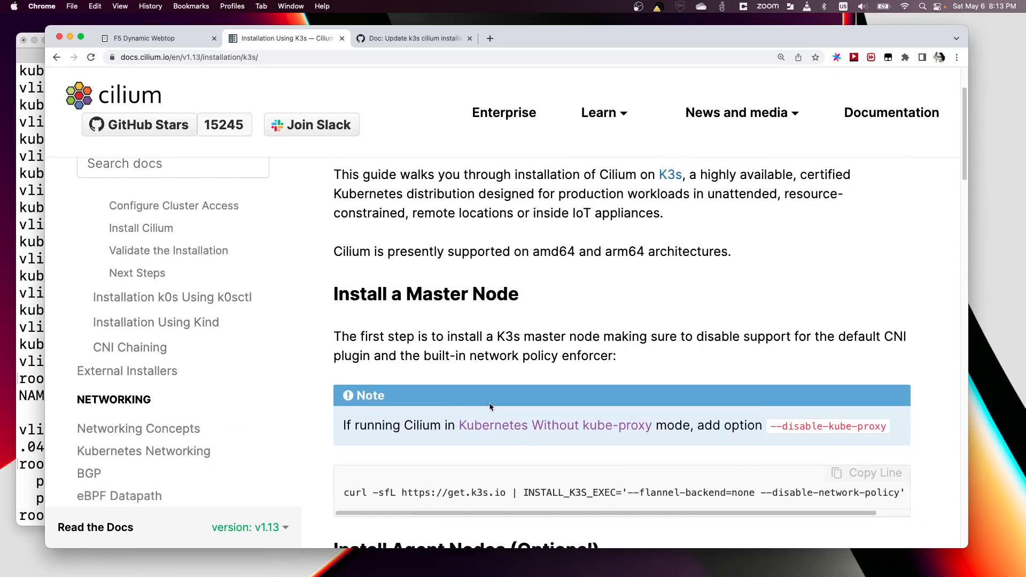
scroll(down, 3)
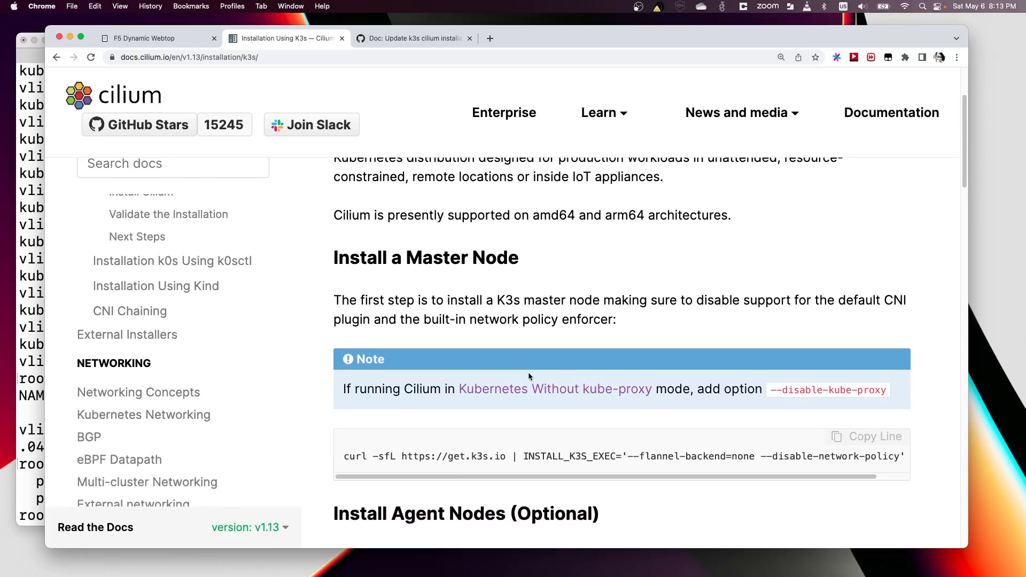
scroll(down, 3)
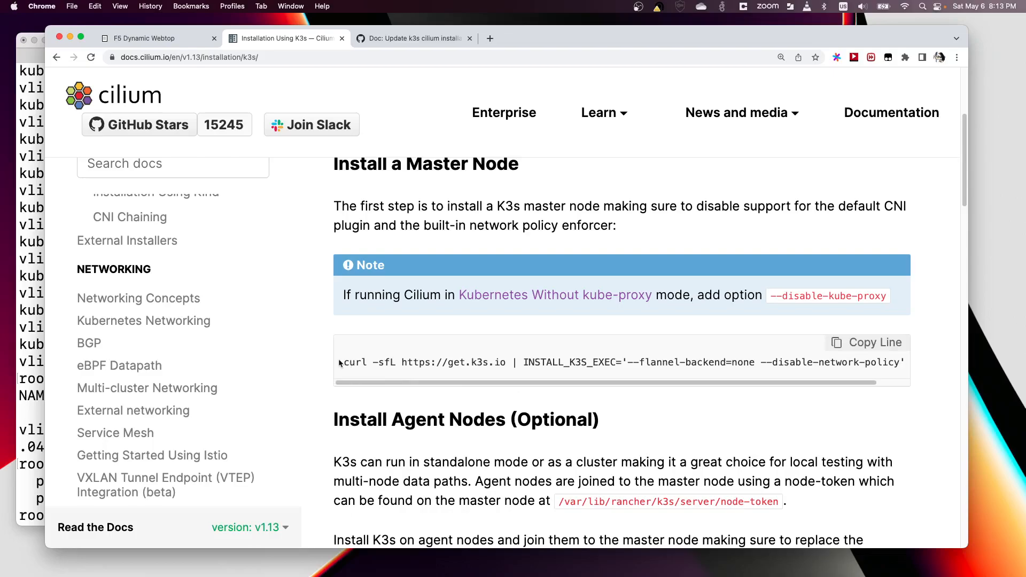
mouse_move(409, 428)
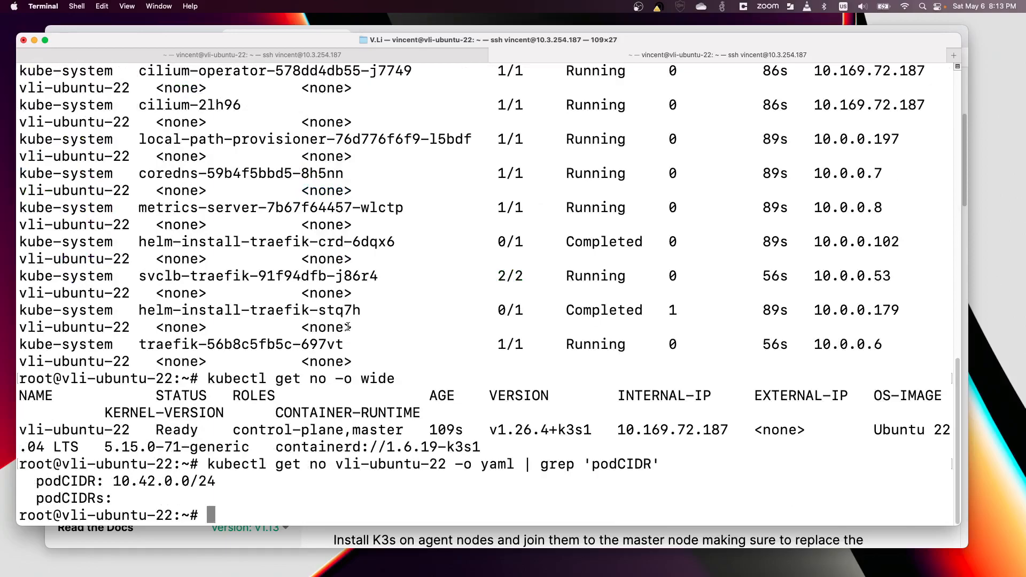
Run history | grep curl and highlight the --node-ip option in the latest install command
text(history |)
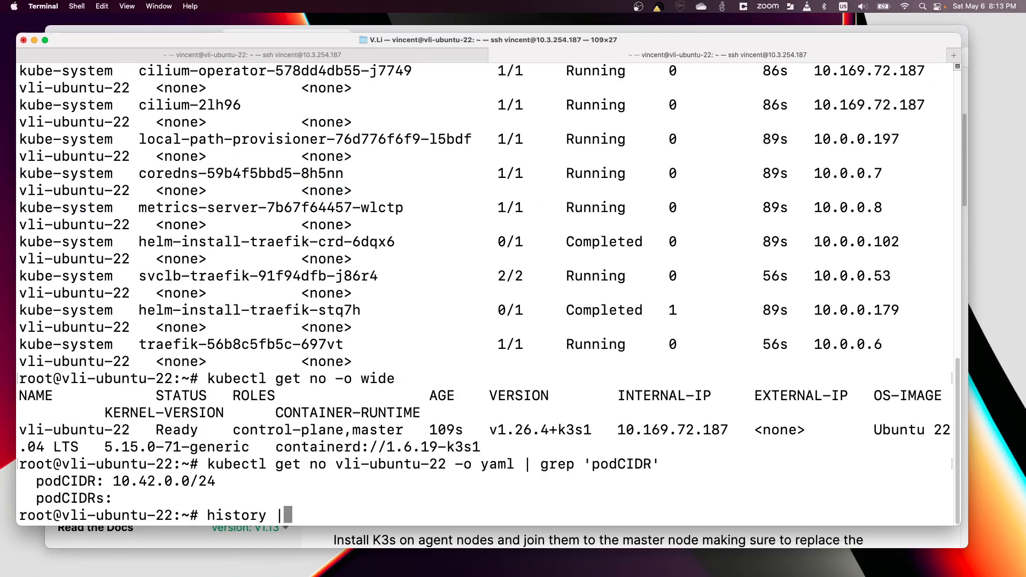
text(grep c)
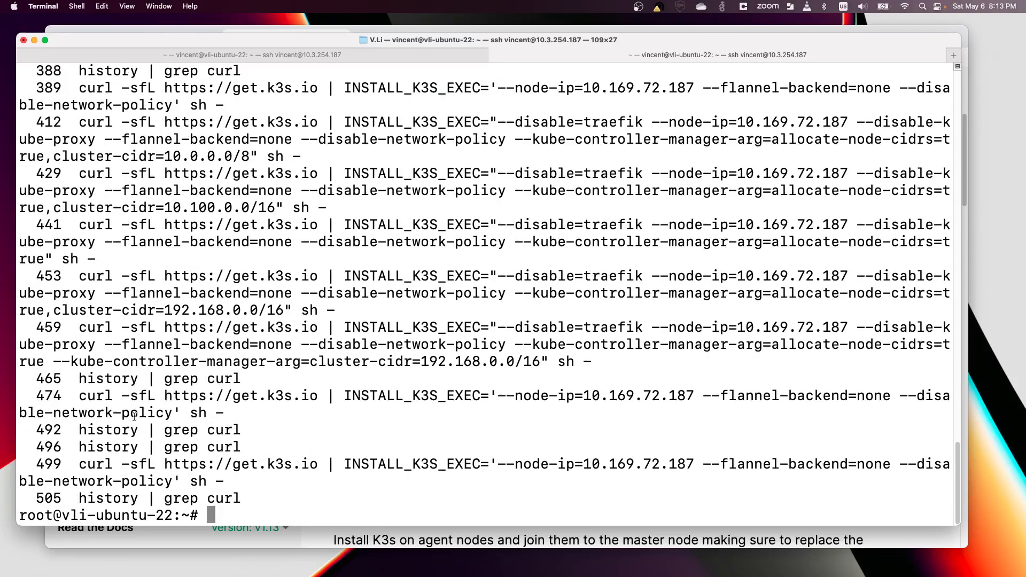
drag(78, 464, 177, 463)
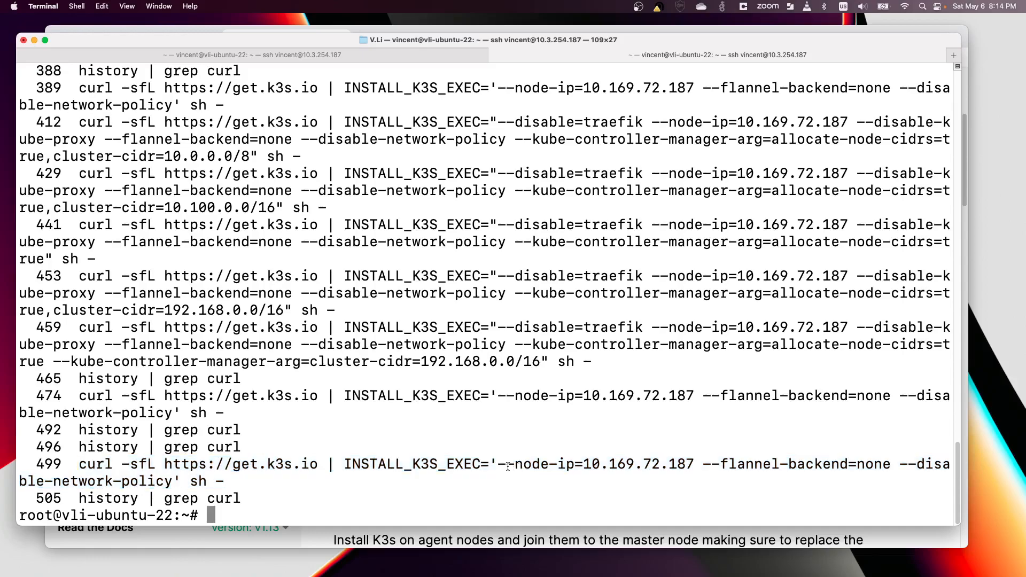
drag(498, 464, 667, 464)
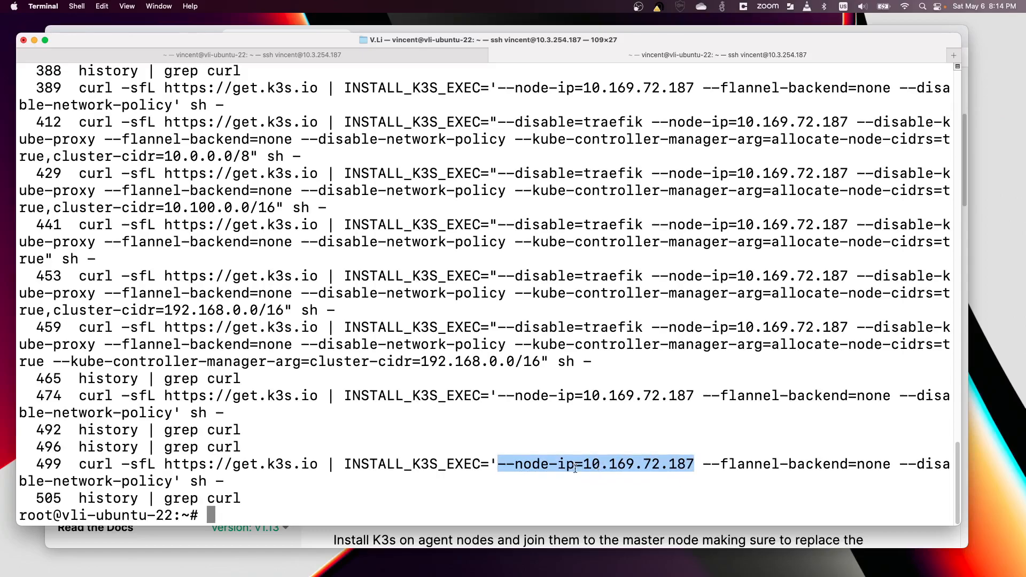
drag(694, 464, 599, 463)
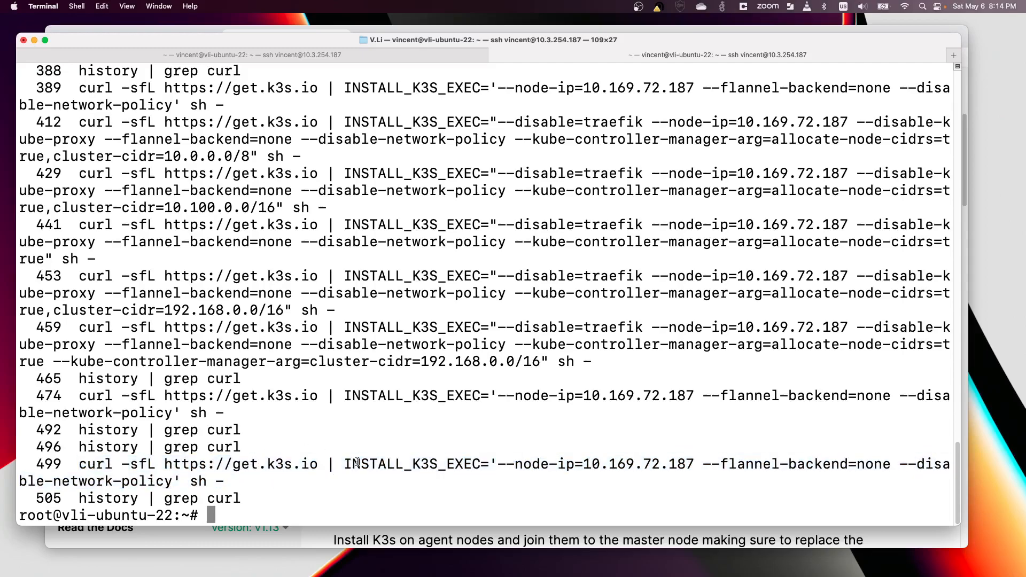
mouse_move(380, 381)
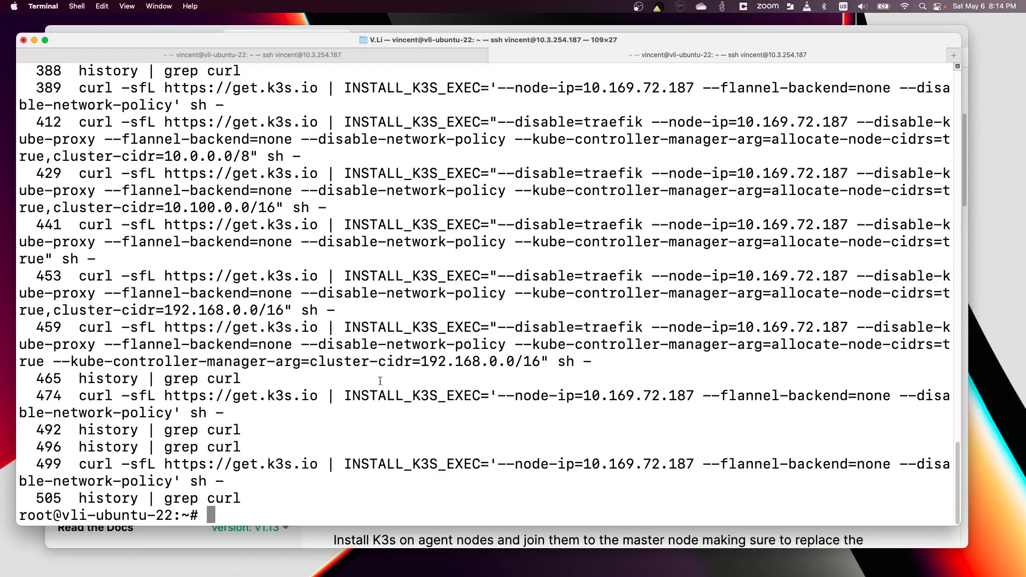
click(283, 38)
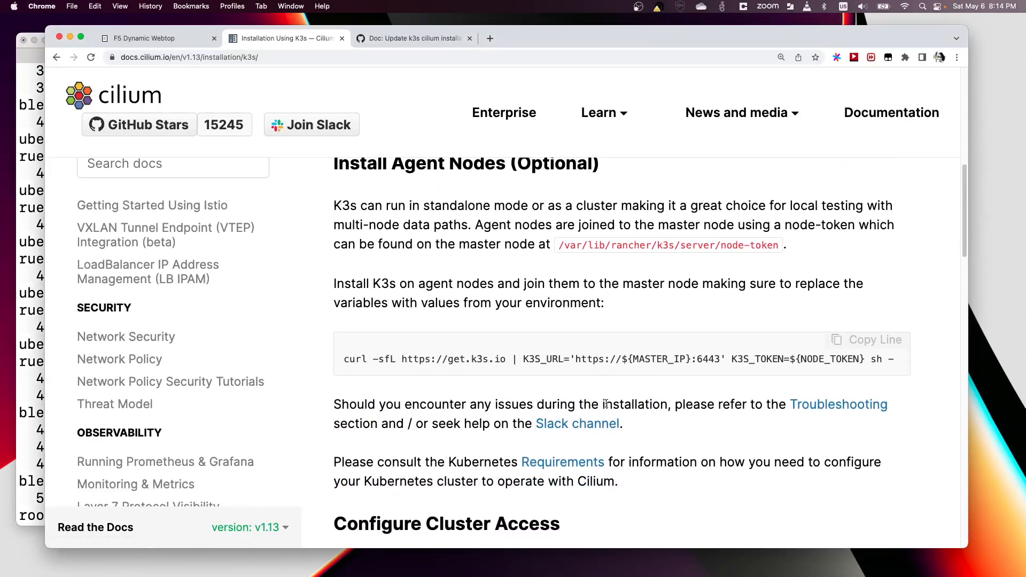
Scroll to Install Cilium, marking the Linux CLI install script and the cilium install line
scroll(down, 3)
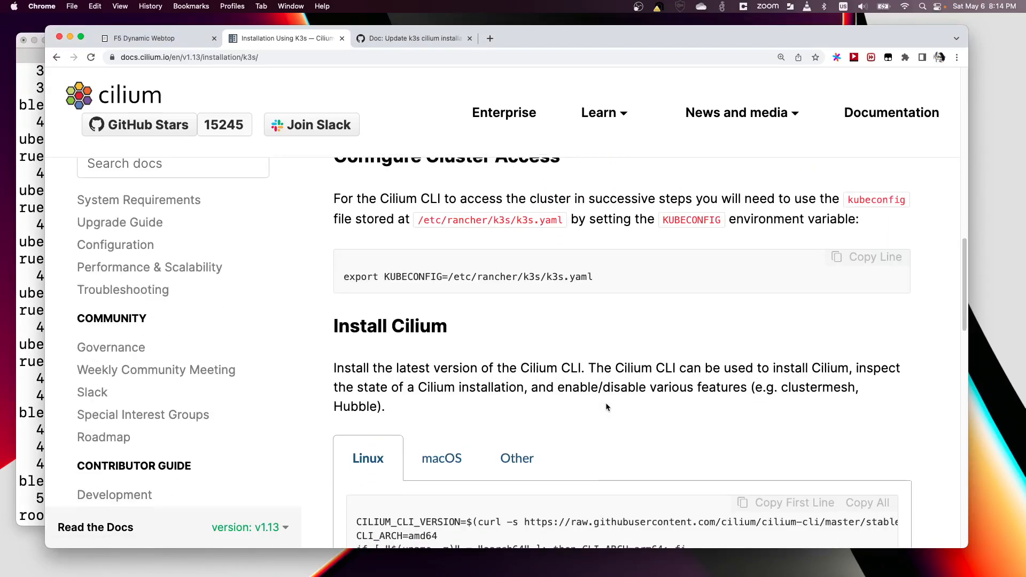
scroll(down, 3)
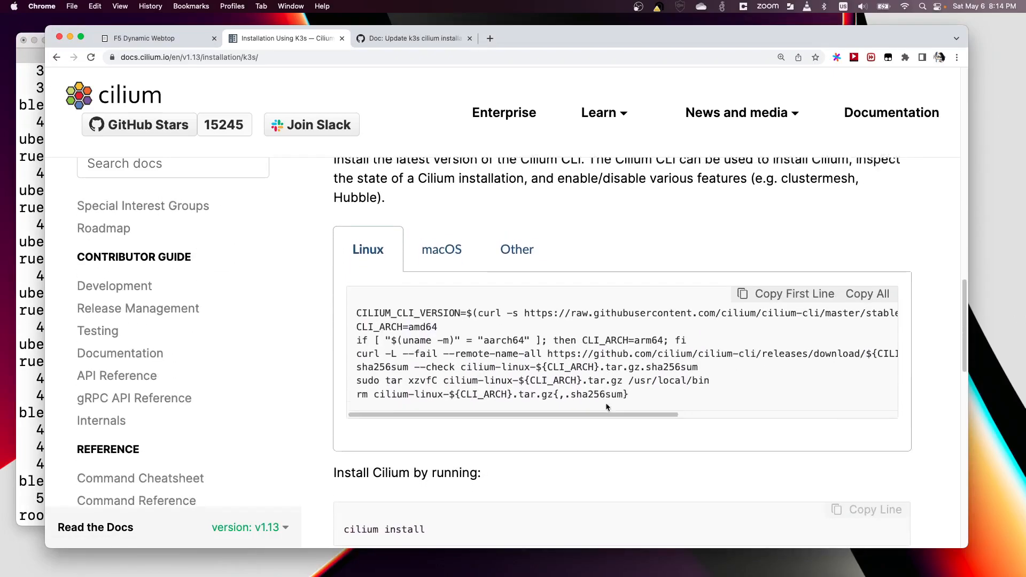
scroll(down, 3)
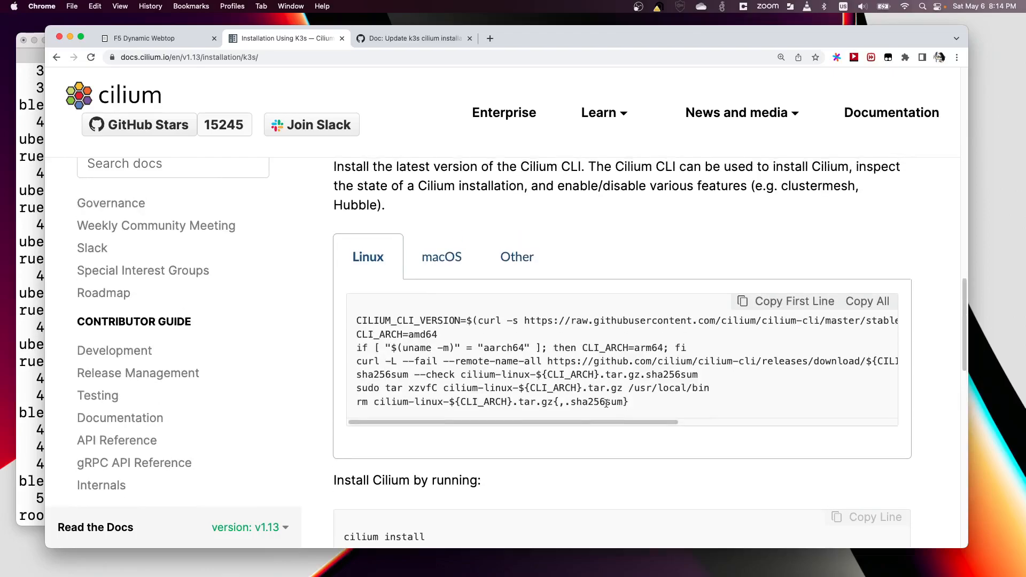
drag(357, 320, 658, 379)
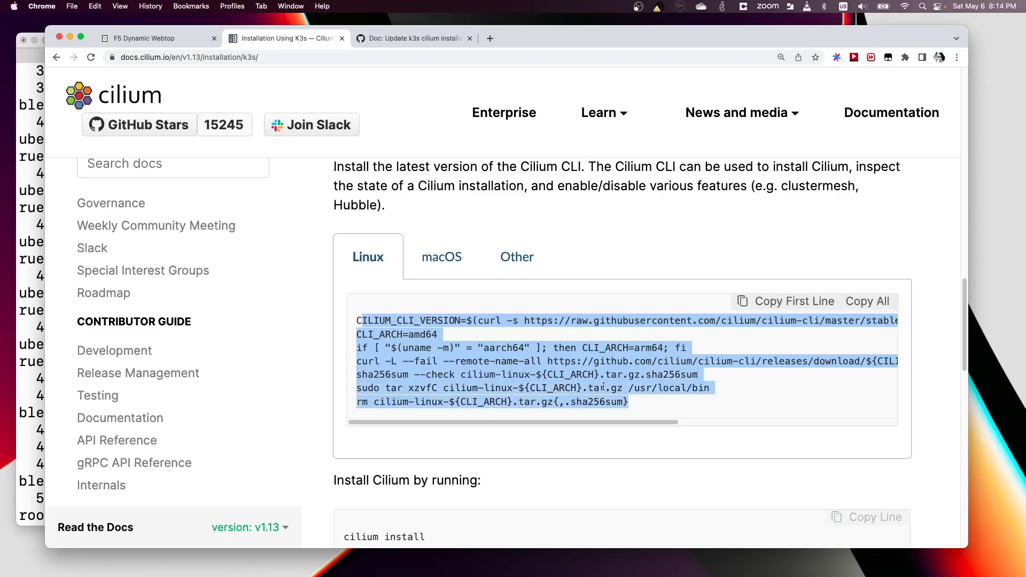
scroll(down, 3)
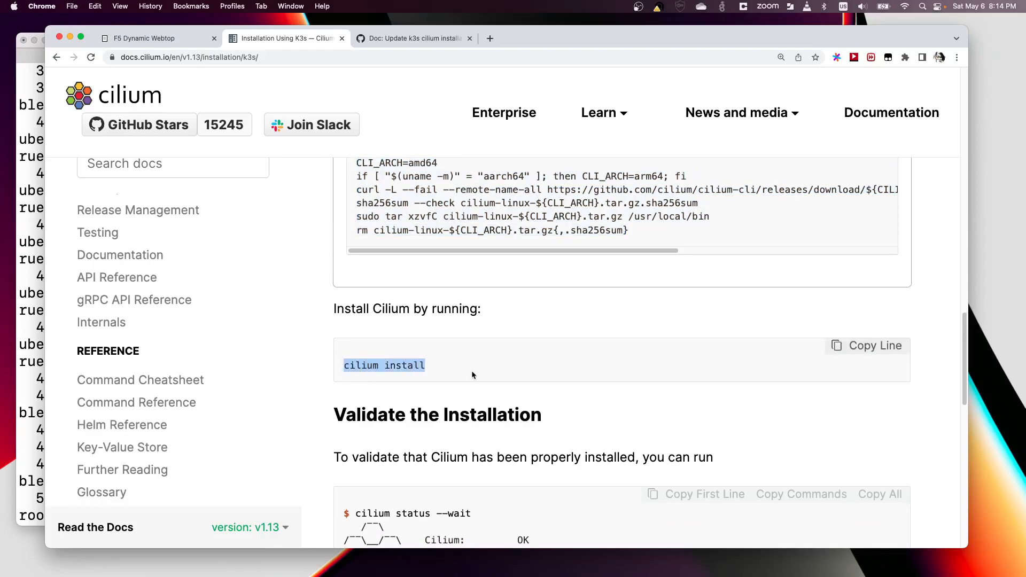
scroll(down, 3)
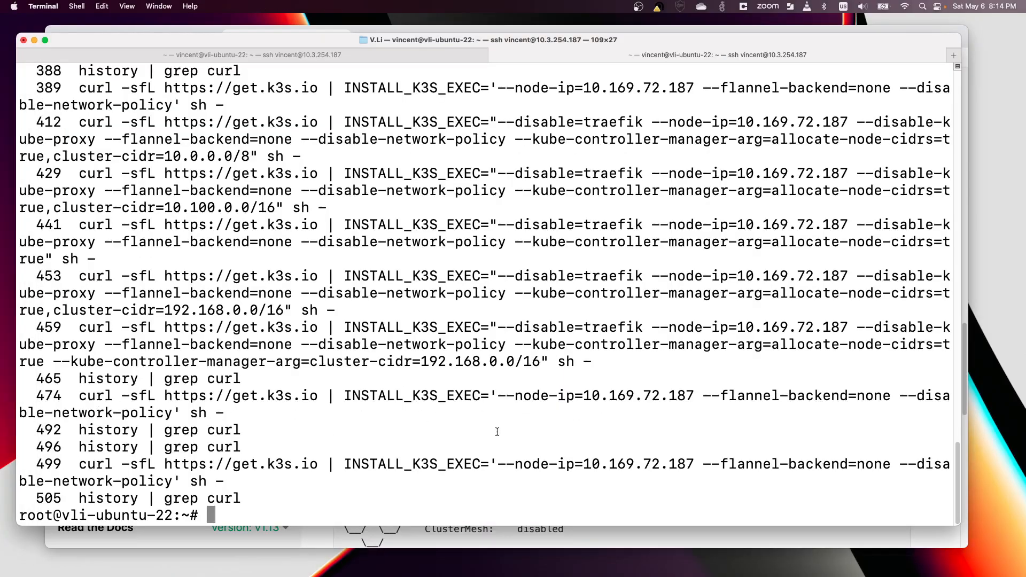
Run history | grep cilium and mark the k8sServicePort=6443 setting in command 500
text(history)
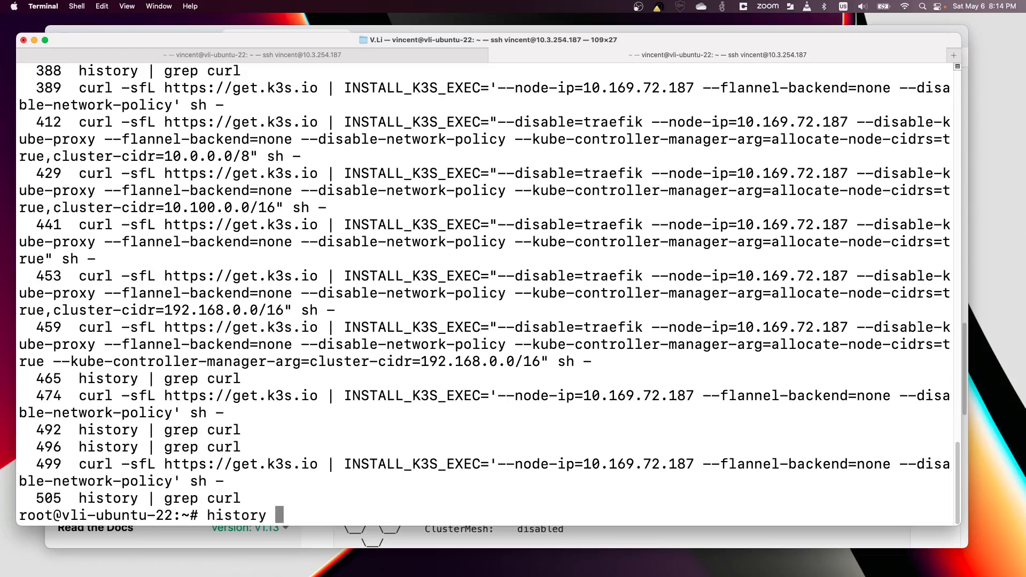
text(| grep cilium)
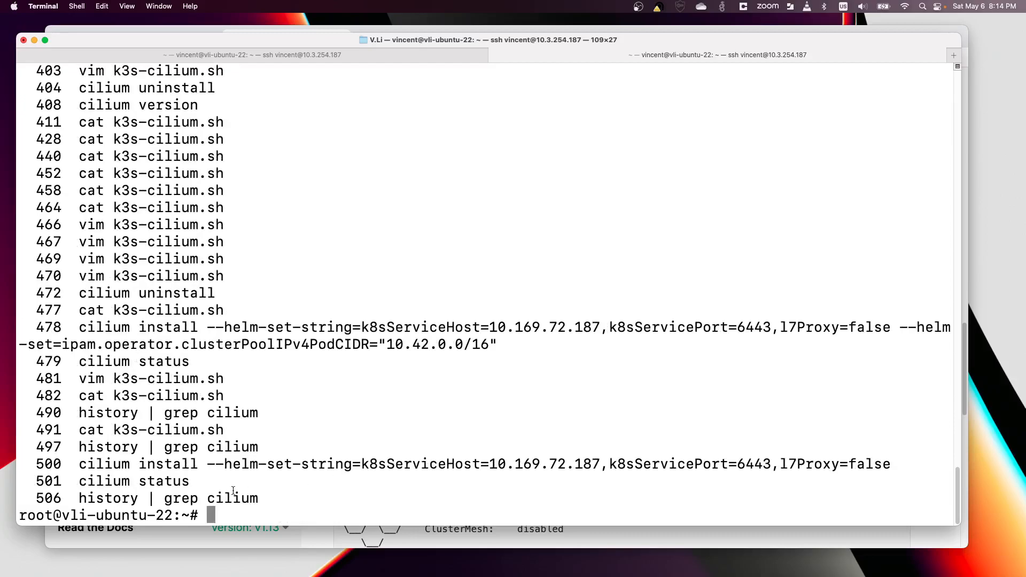
drag(78, 464, 189, 480)
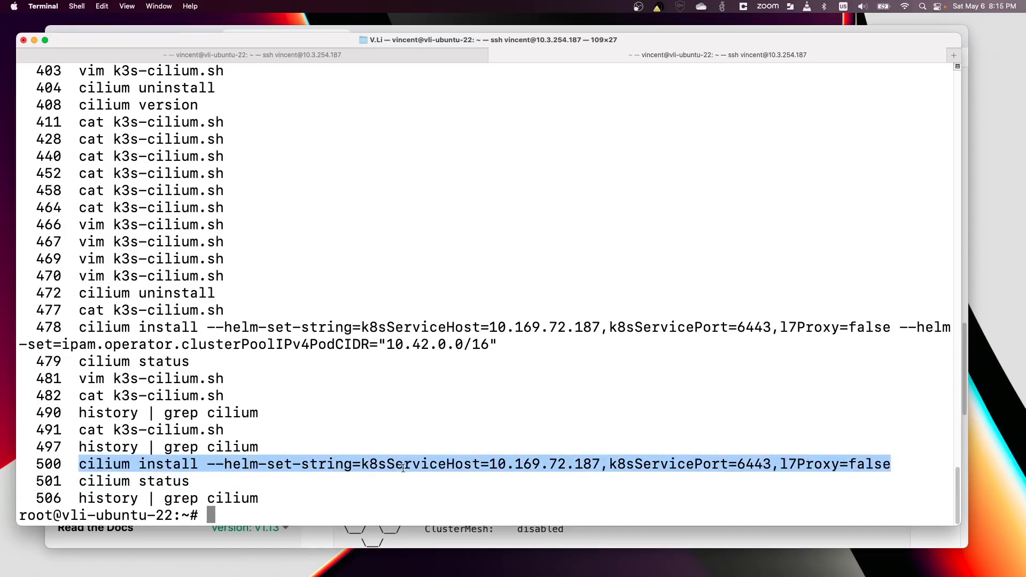
click(472, 464)
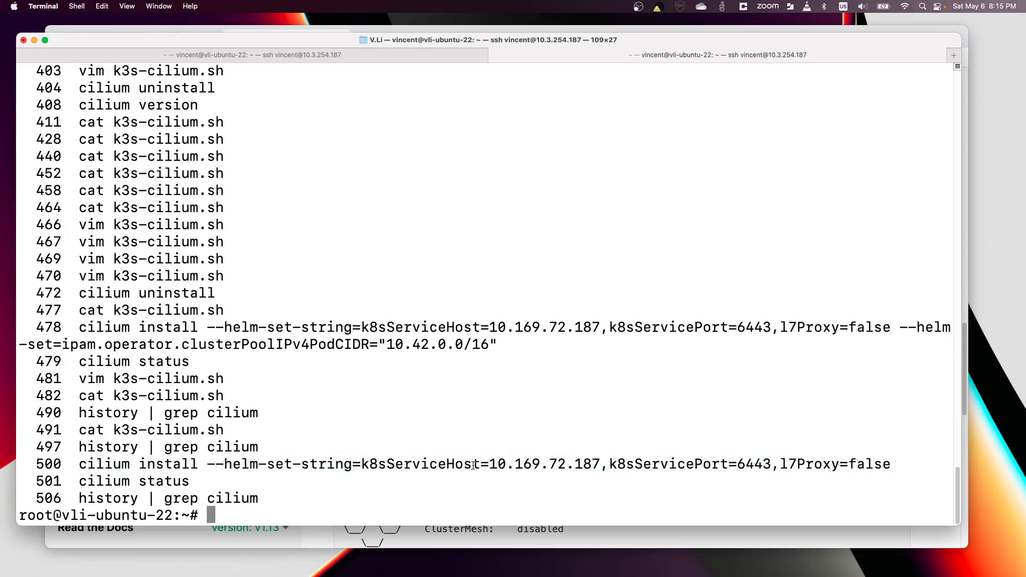
drag(438, 464, 601, 464)
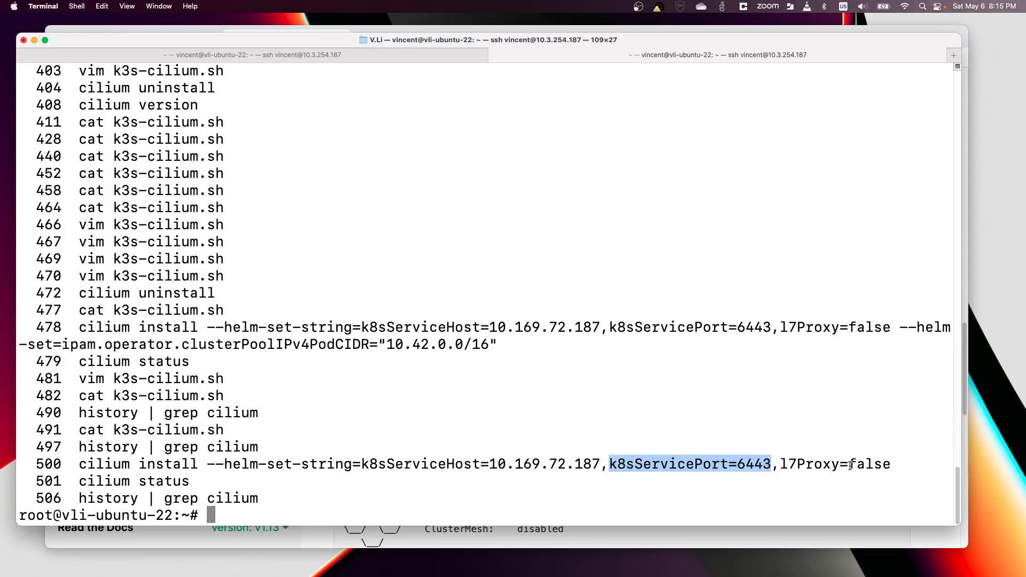
double_click(833, 464)
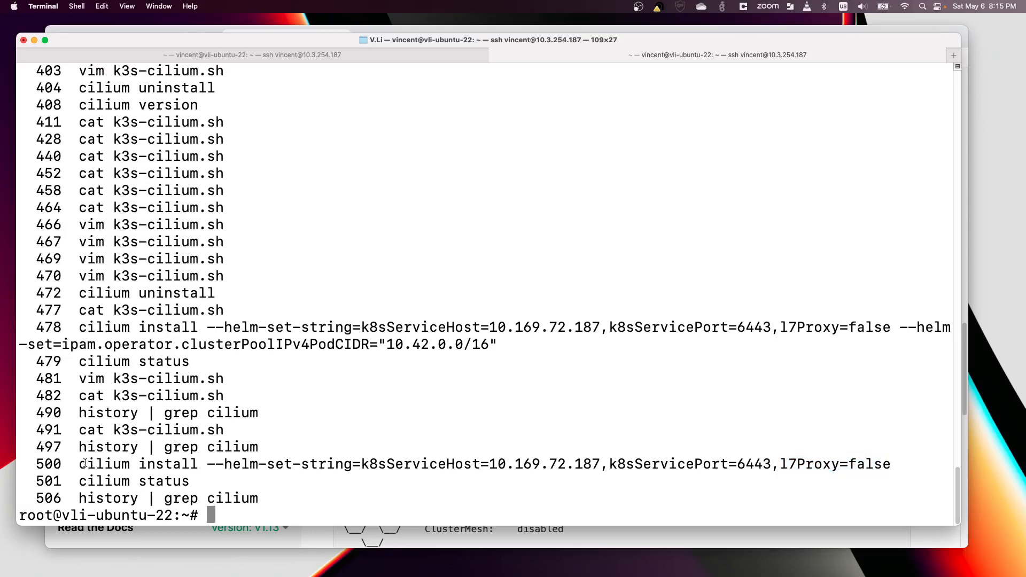
drag(78, 464, 573, 464)
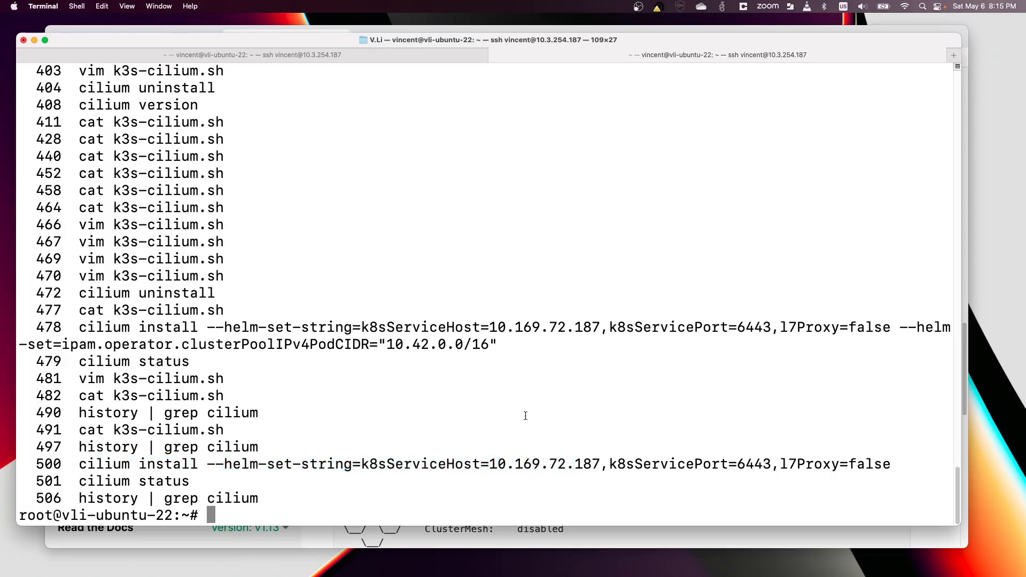
Run kubectl get po -o wide -A and highlight the coredns pod and its IP
text(kube)
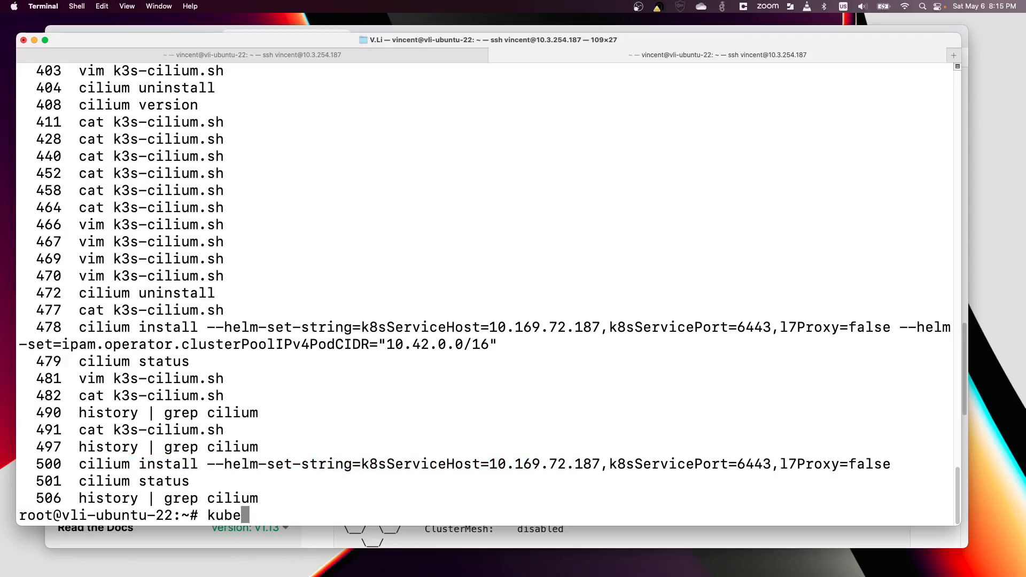
text(ctl get po)
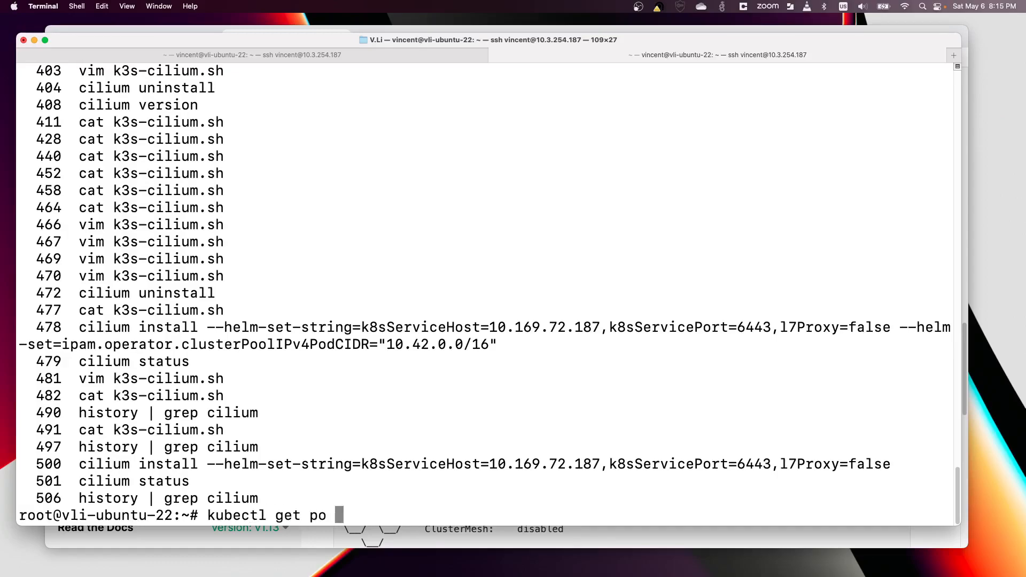
text(-o wide -A)
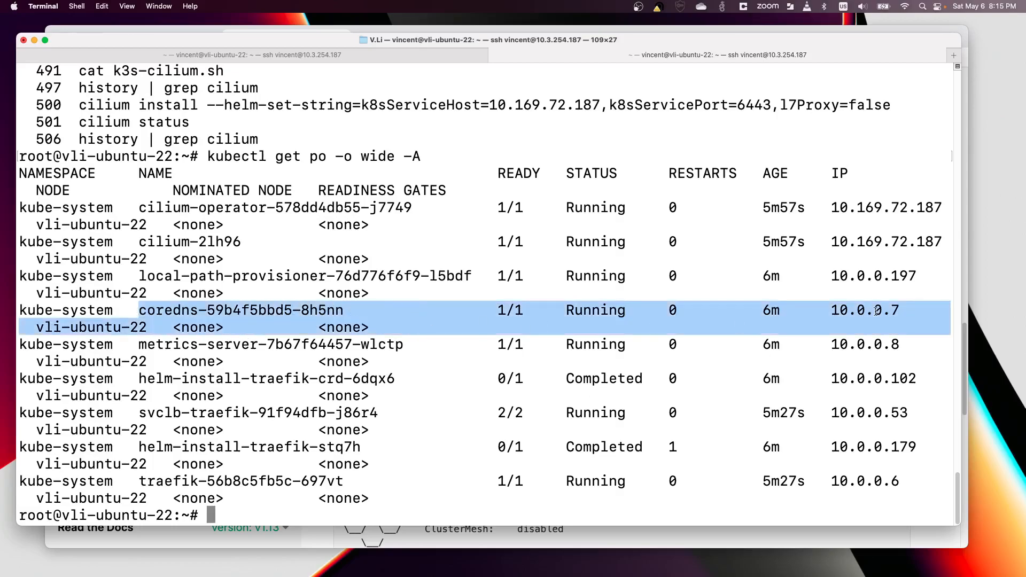
double_click(864, 310)
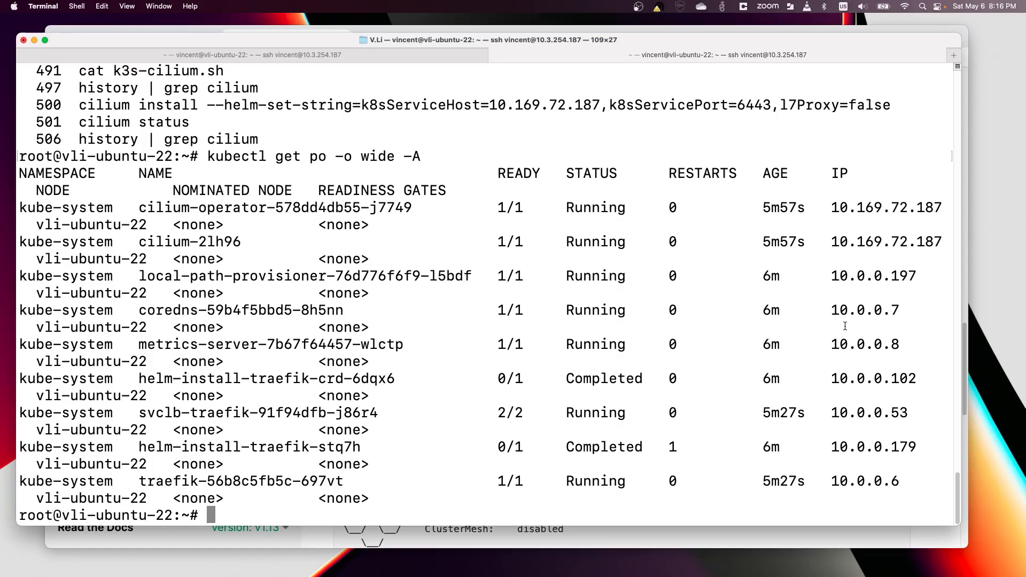
mouse_move(606, 288)
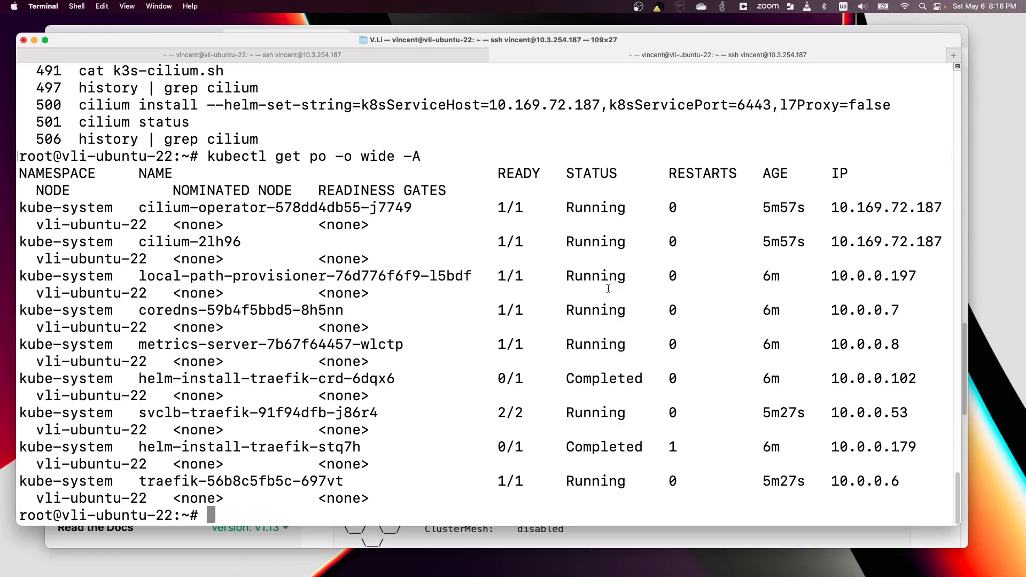
Run kubectl get no -o wide to list the node with its internal IP
text(k)
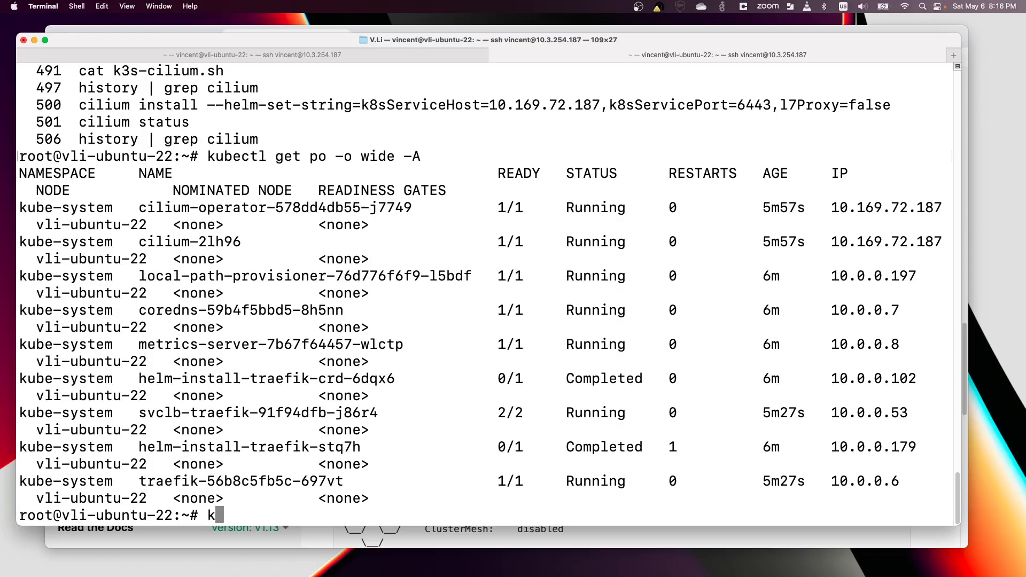
text(ubectl)
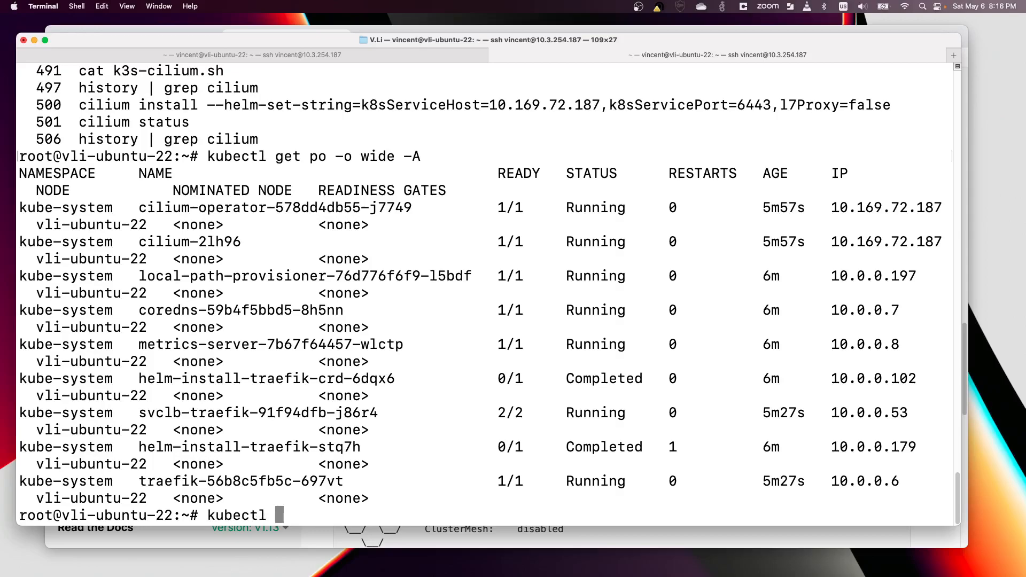
text(get no -)
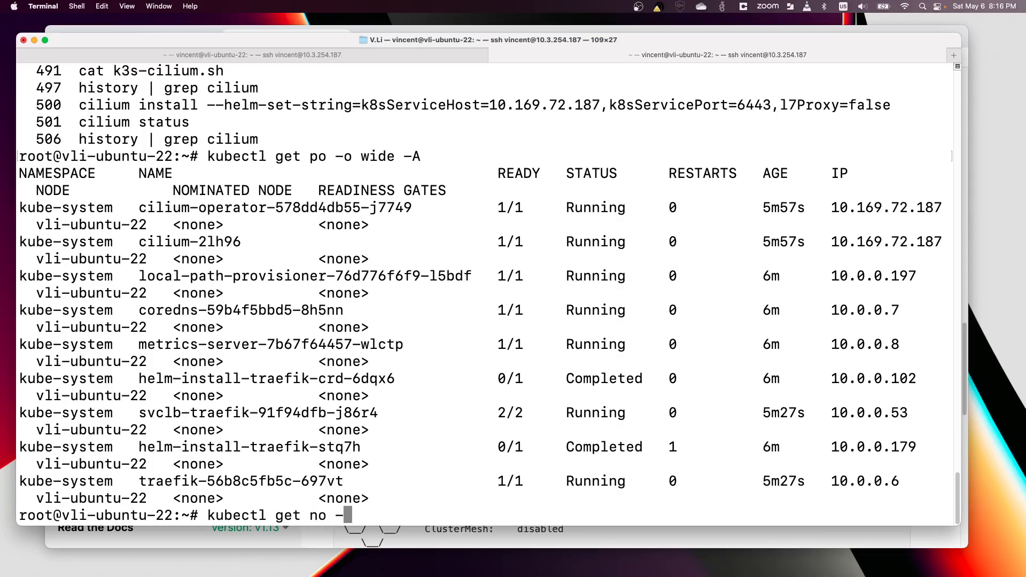
key(Enter)
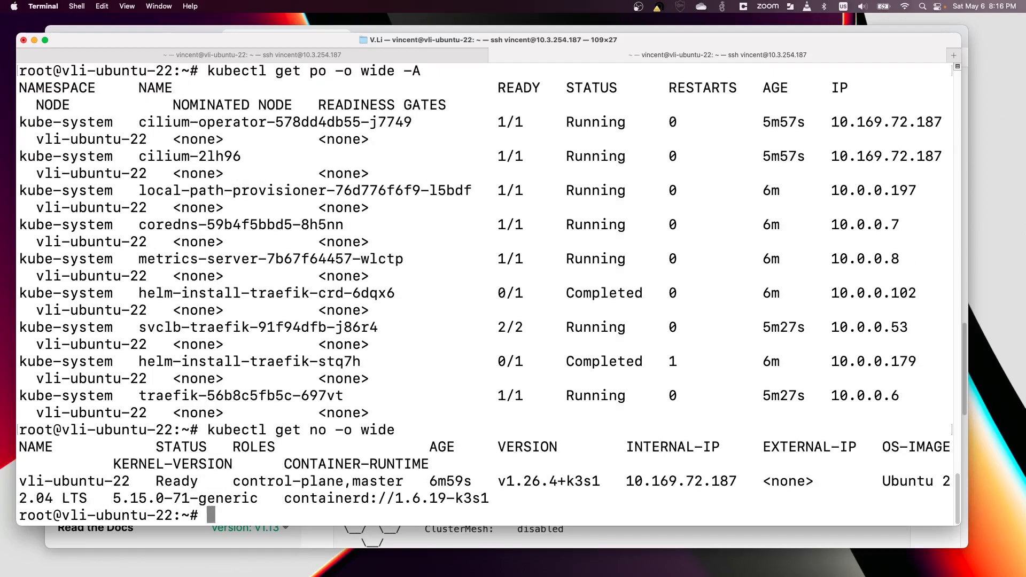
key(Return)
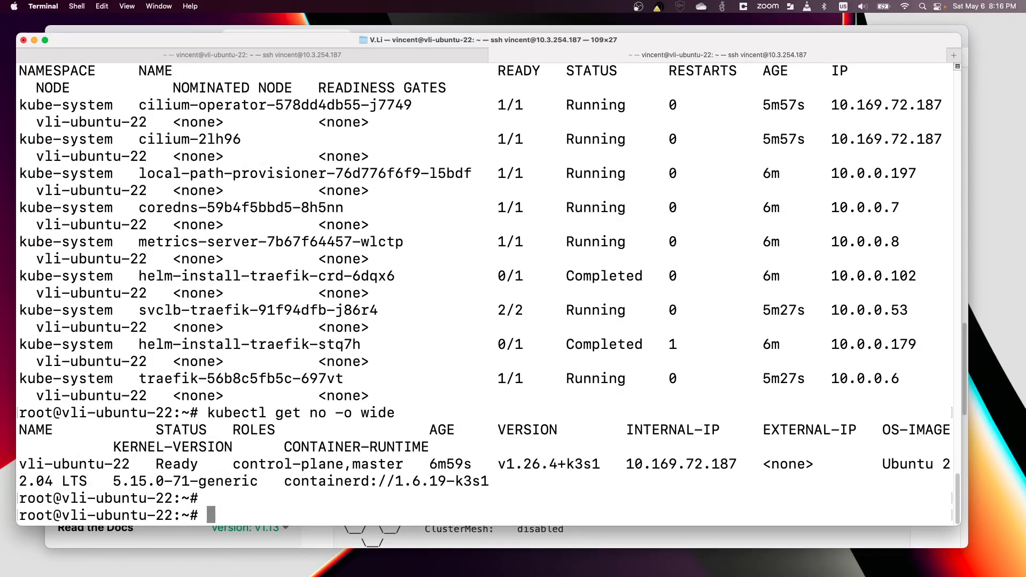
Grep the vli-ubuntu-22 node's YAML output for its podCIDR
text(kubectl get no vli-ubuntu-22)
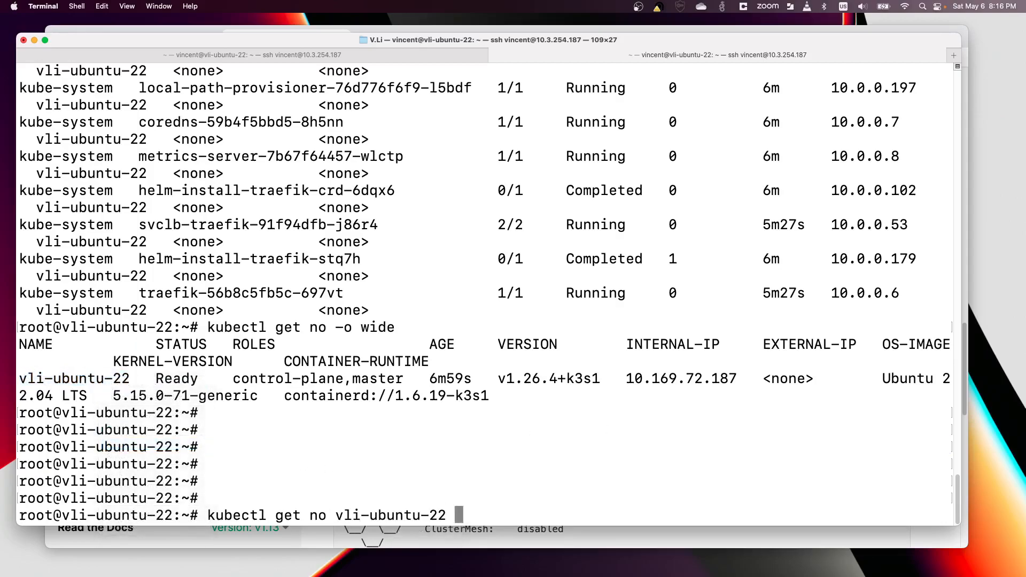
text(-o yaml)
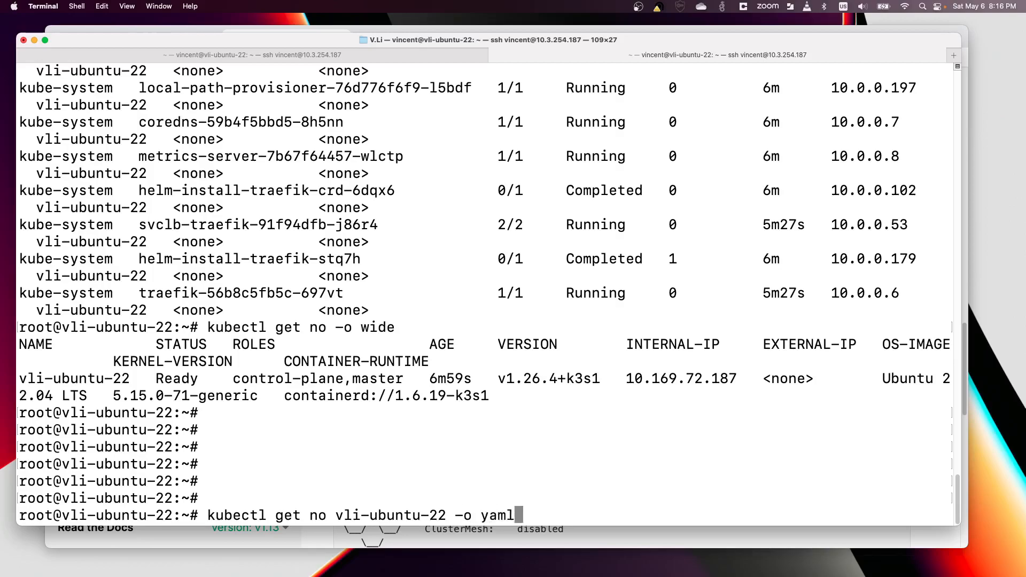
text(| grep)
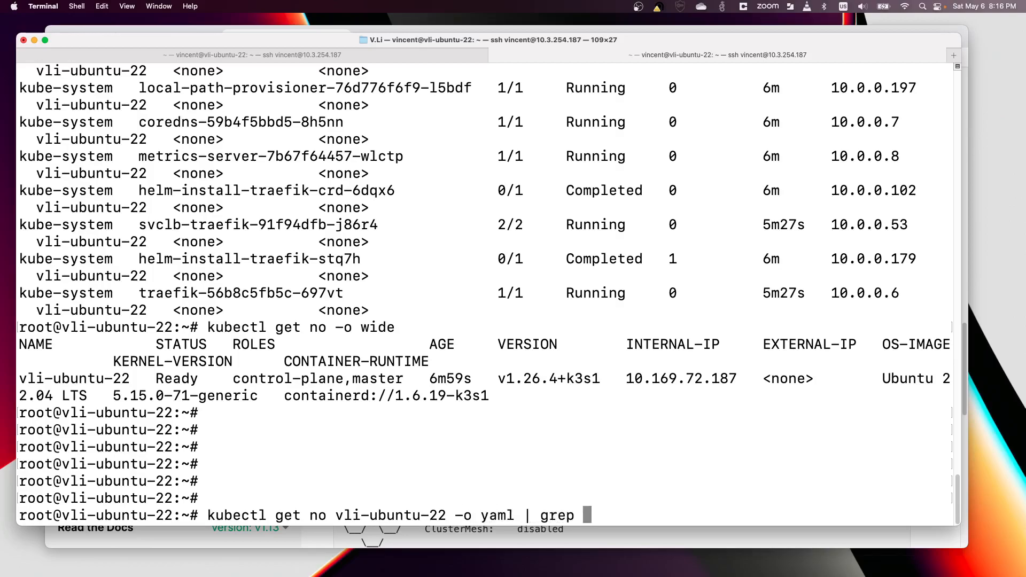
text('podCID)
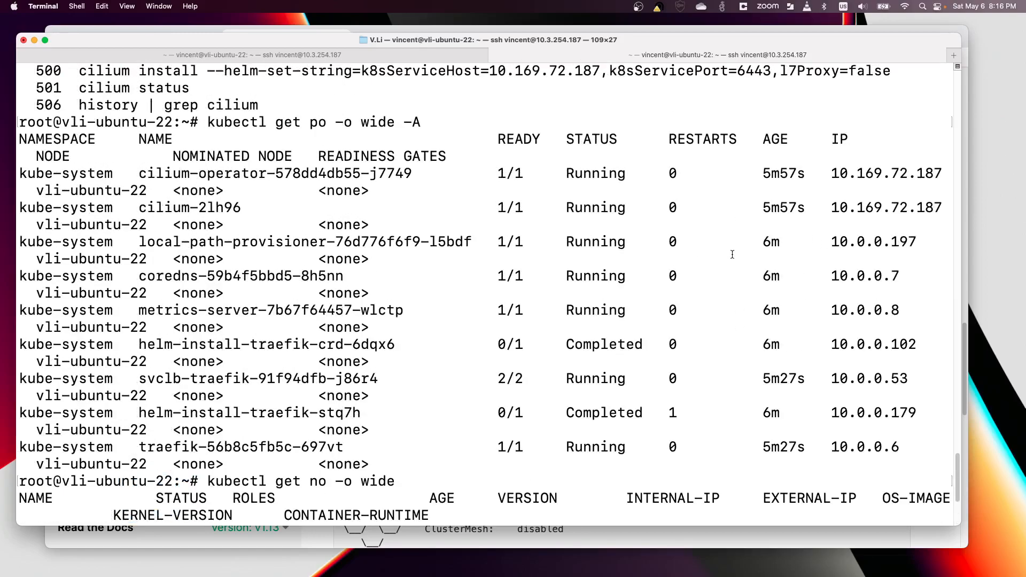
scroll(down, 3)
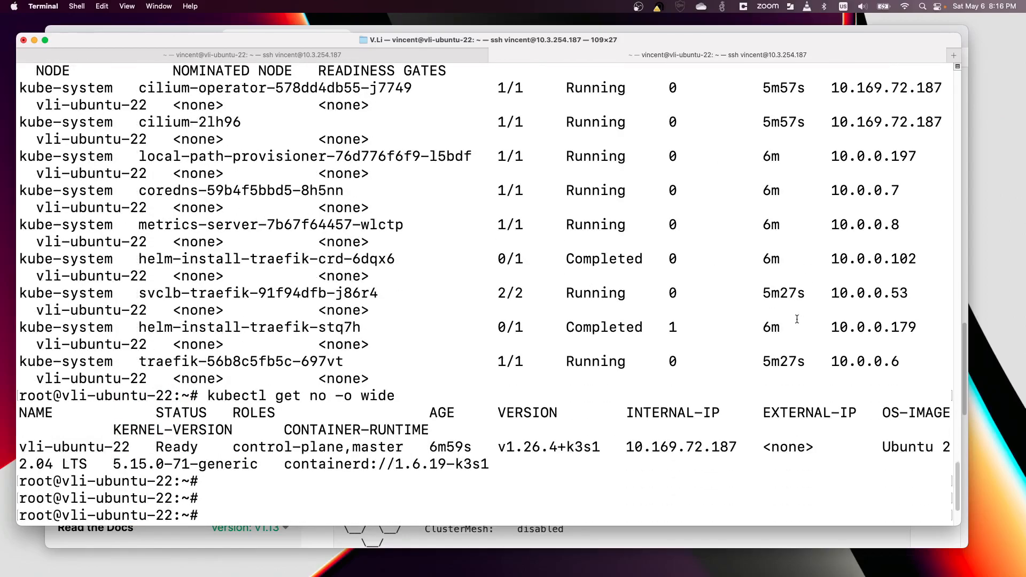
double_click(874, 258)
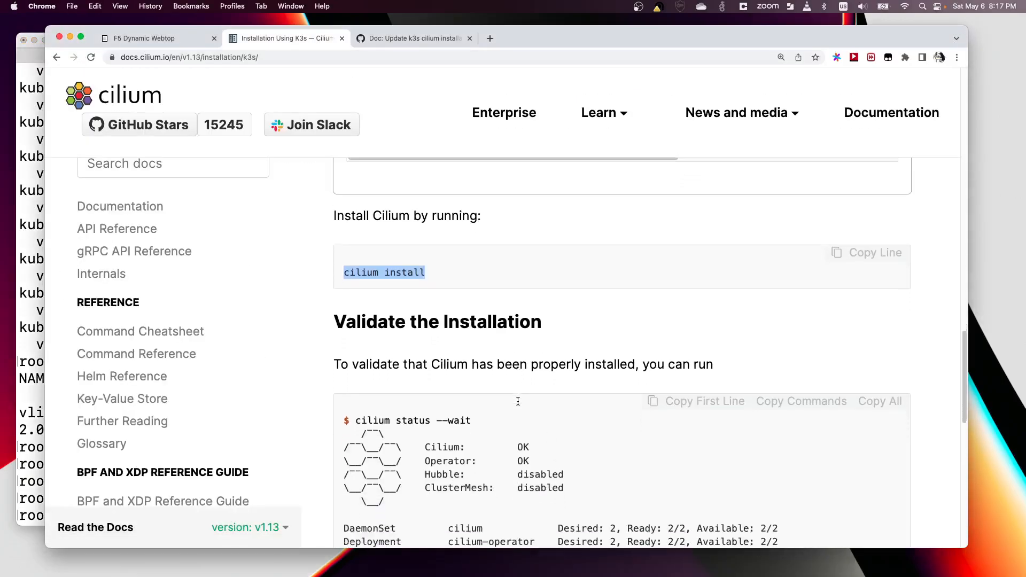
Scroll the K3s guide through Configure Cluster Access and the Install Cilium section
scroll(down, 3)
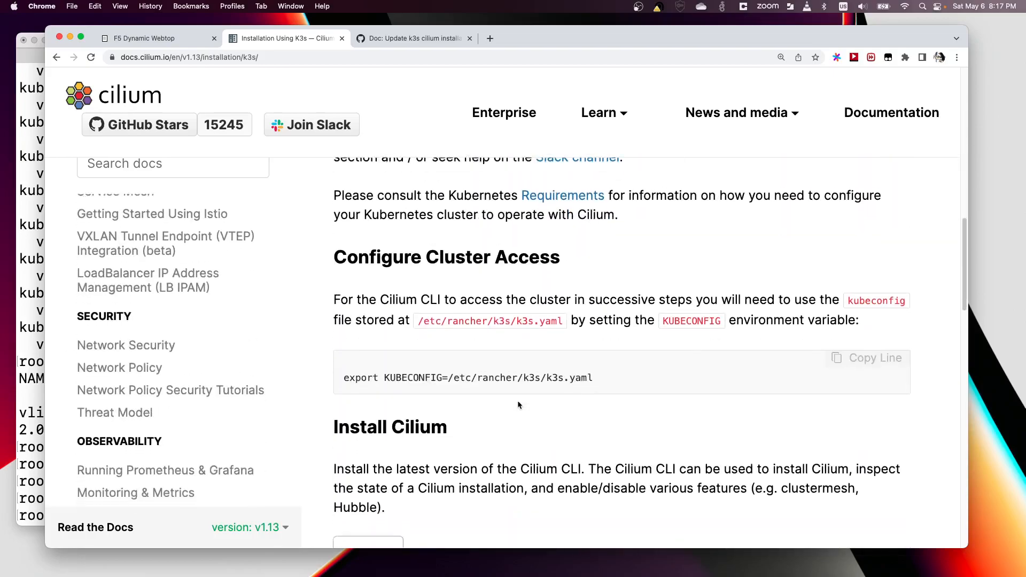
scroll(down, 3)
text(/)
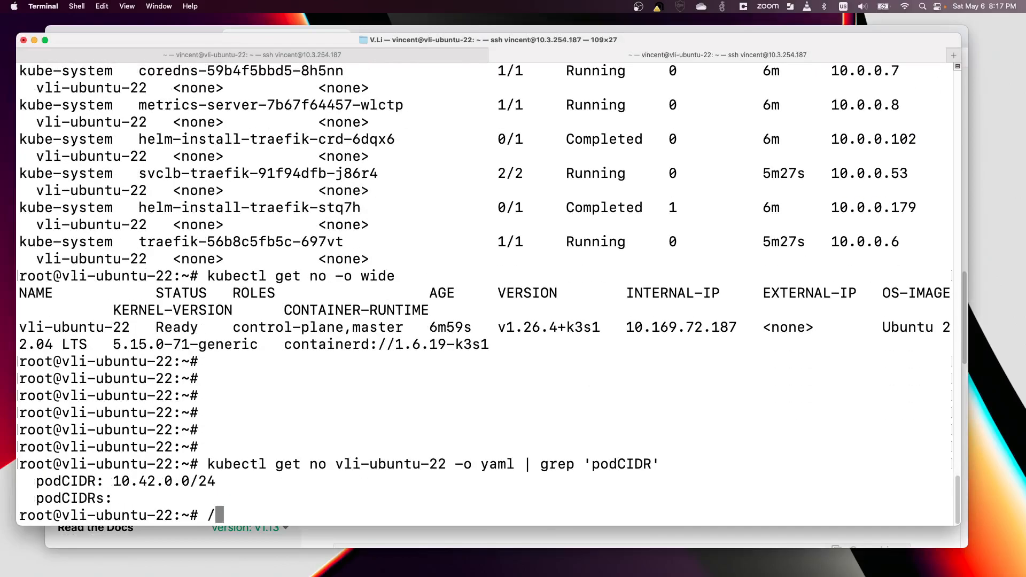
Run /usr/local/bin/k3s-uninstall.sh to remove K3s binaries and data
text(usr/local/)
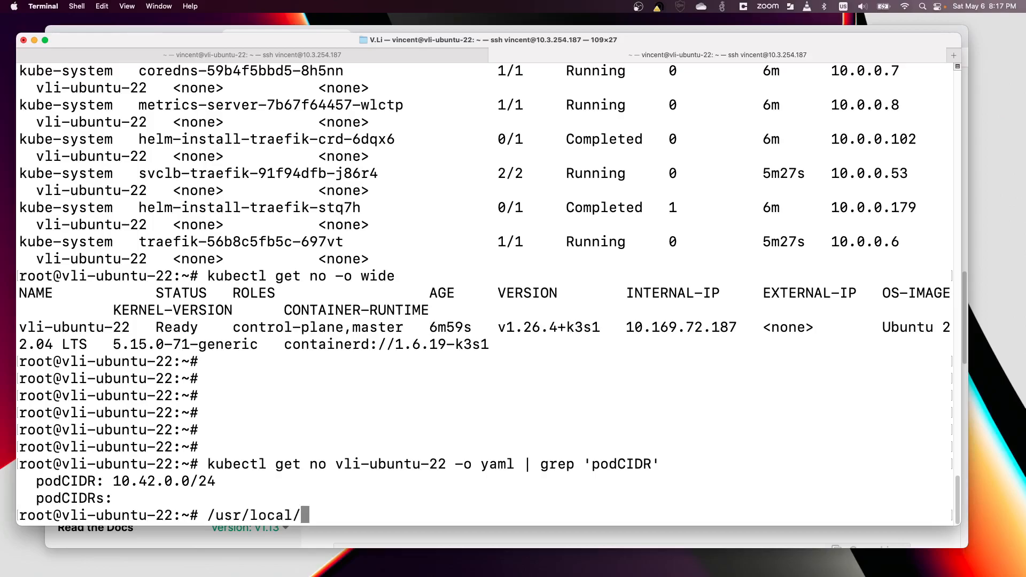
text(bin/)
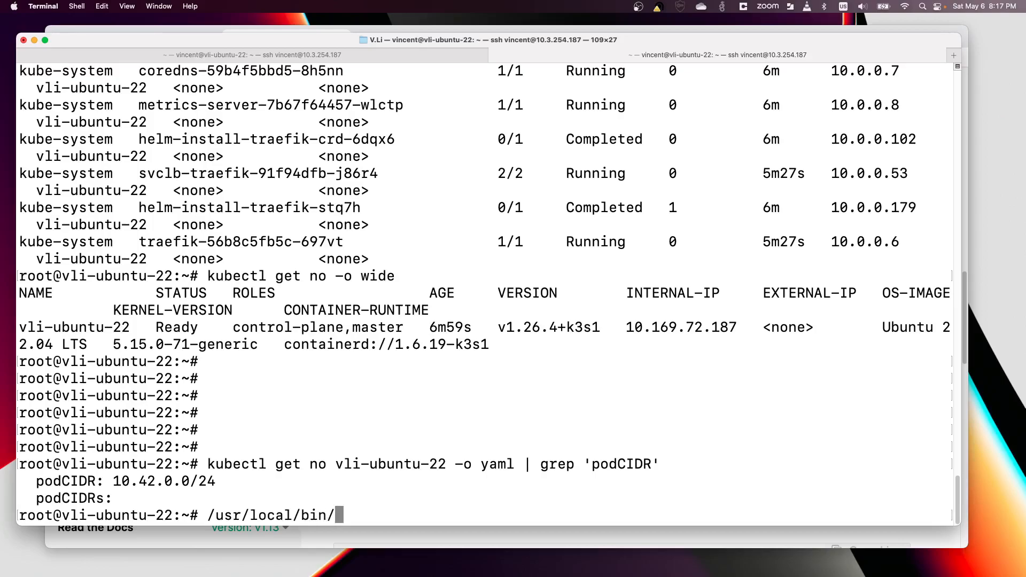
text(k3s)
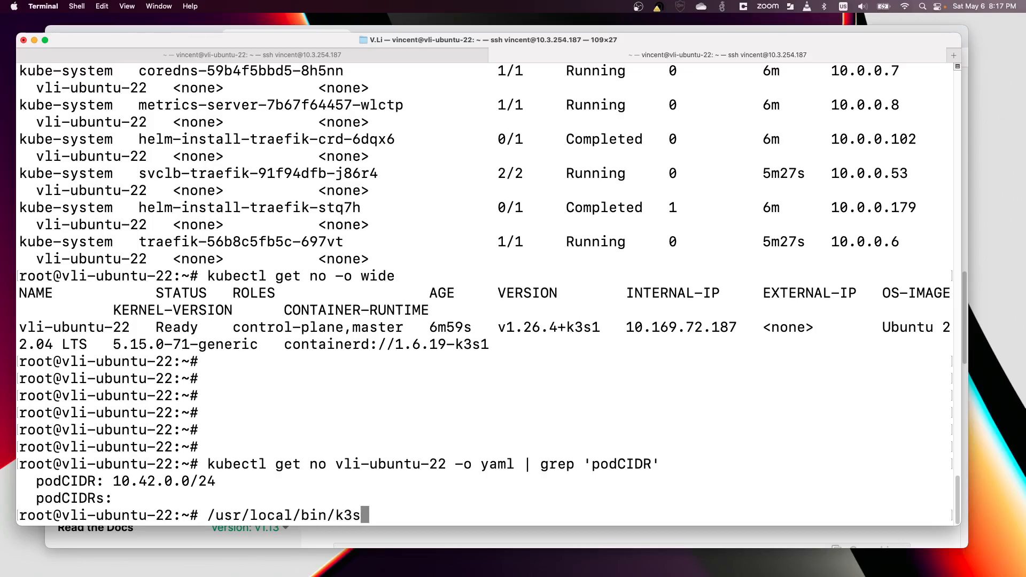
text(-uninstall.sh)
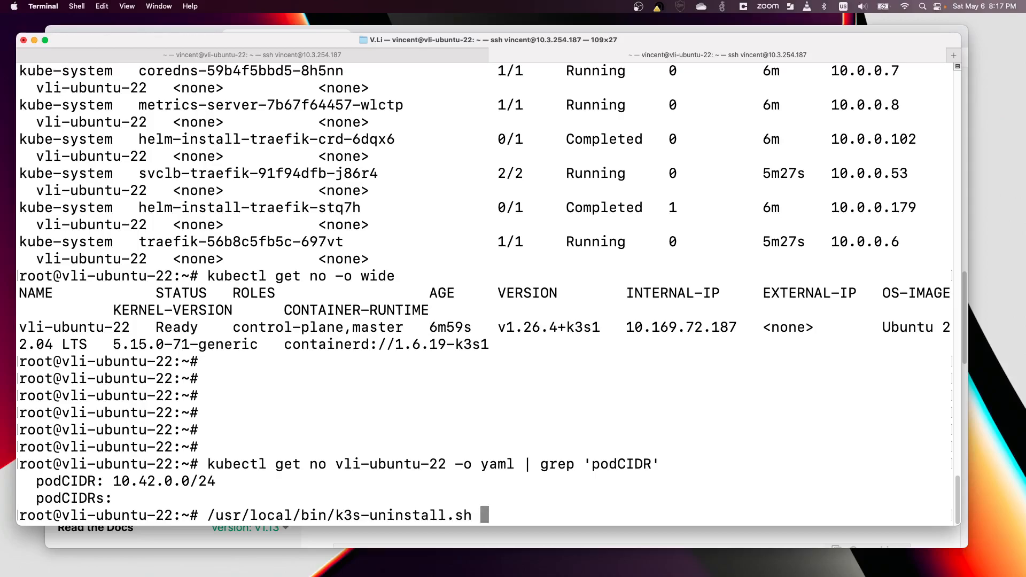
key(Return)
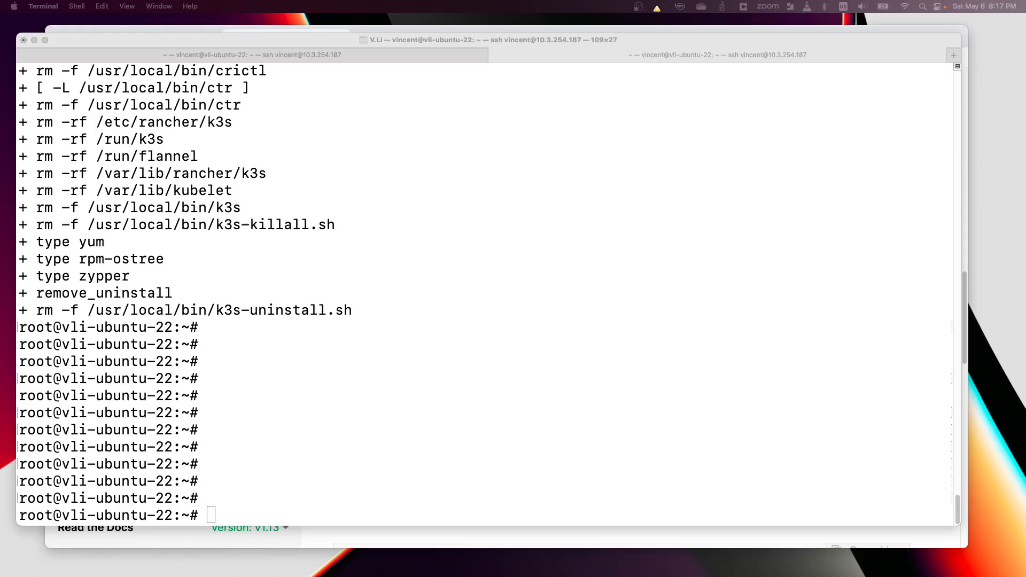
Paste and run the get.k3s.io install with node IP, no flannel and network policy disabled
right_click(478, 275)
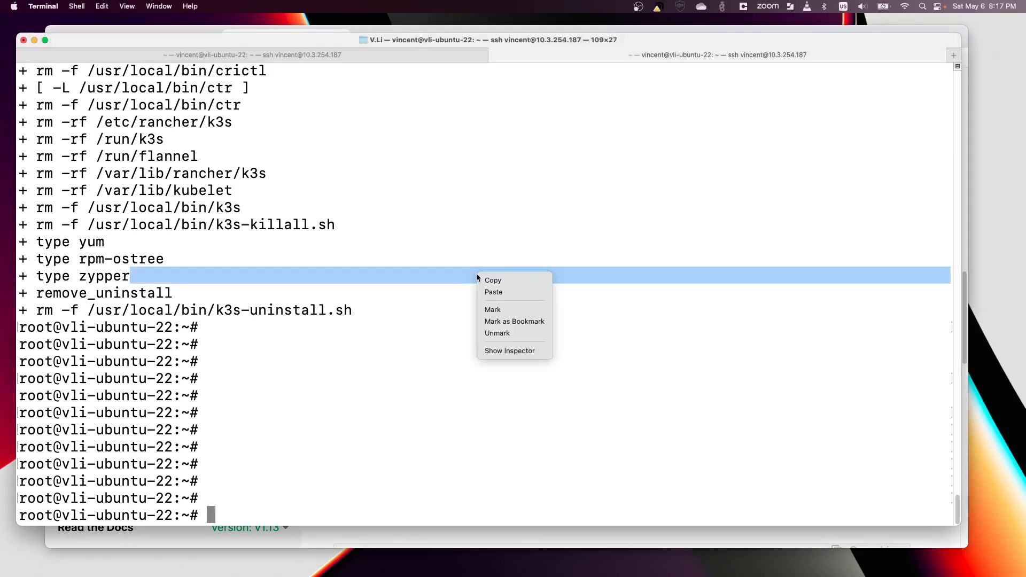
click(493, 292)
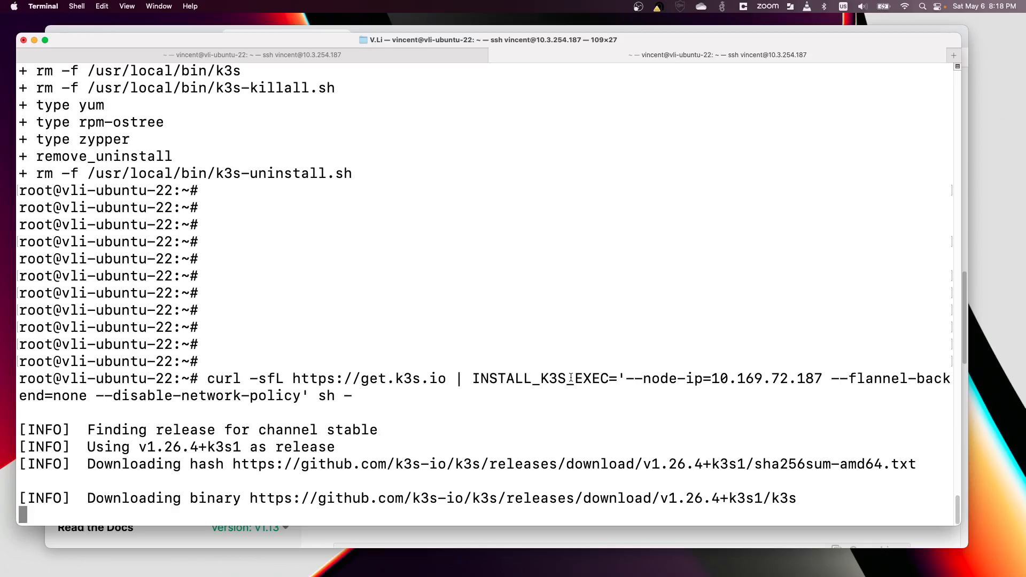
scroll(down, 3)
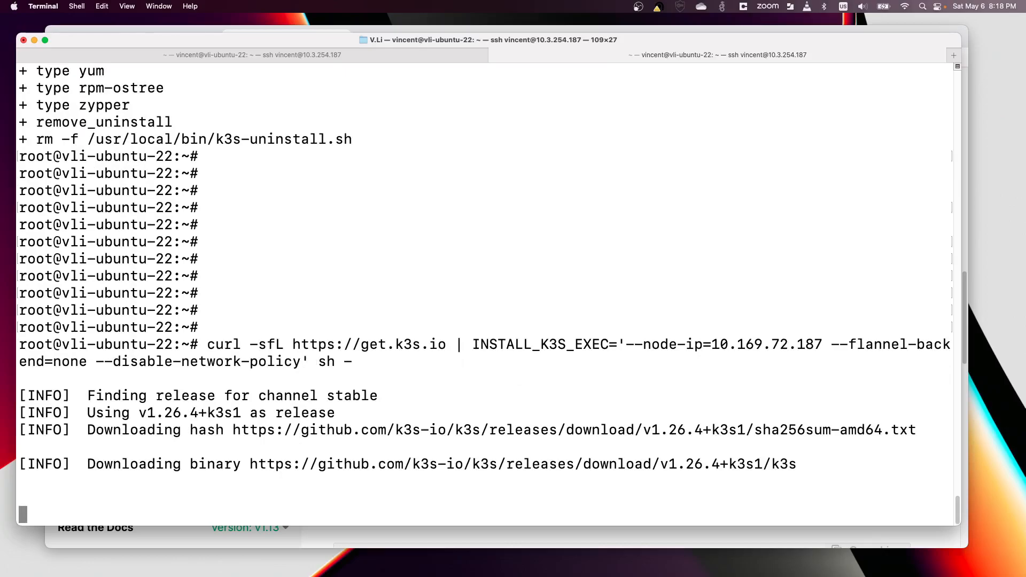
mouse_move(438, 380)
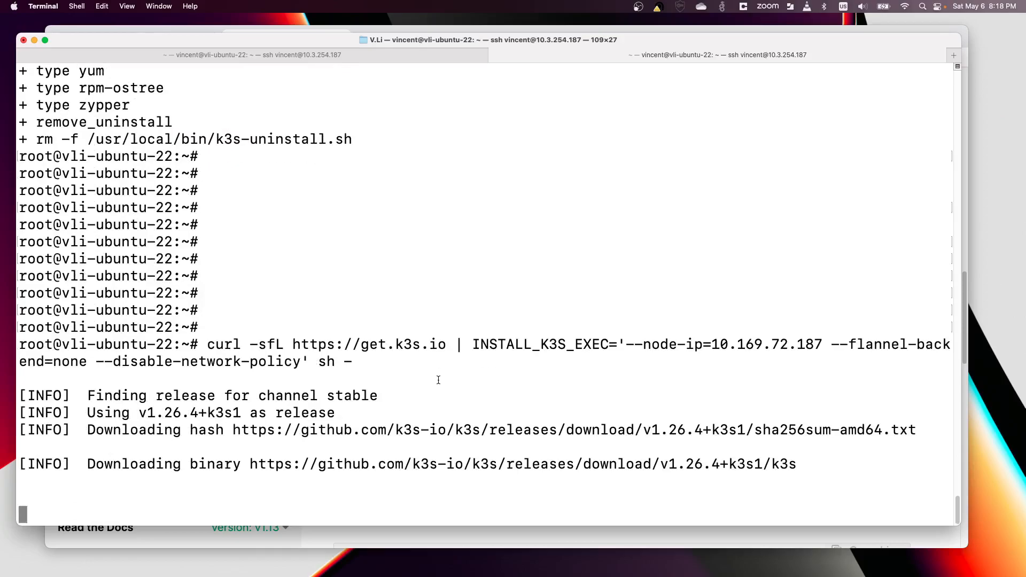
Cancel the K3s download, run cilium uninstall, and confirm kubectl get no fails
key(ctrl+c)
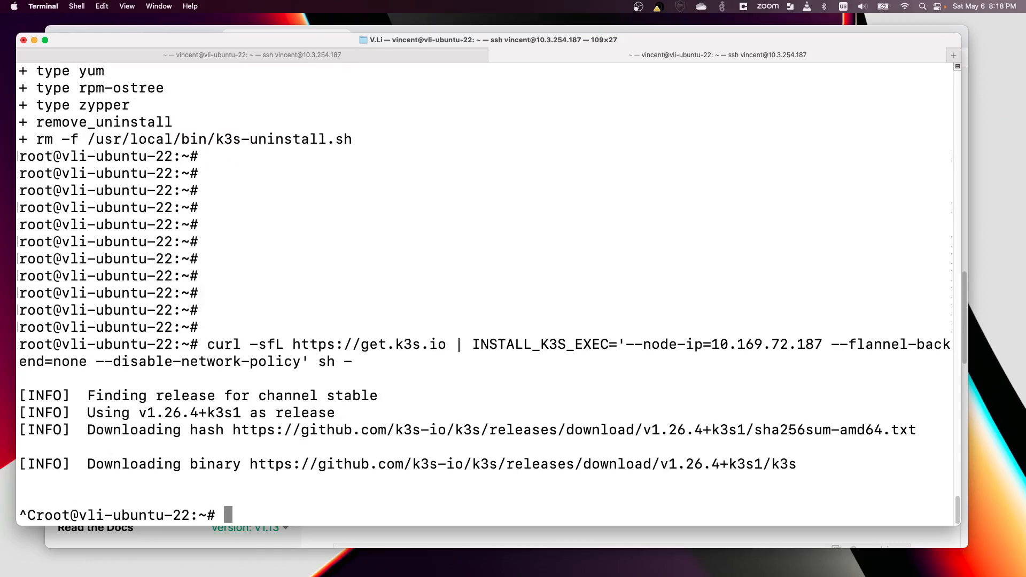
text(ci)
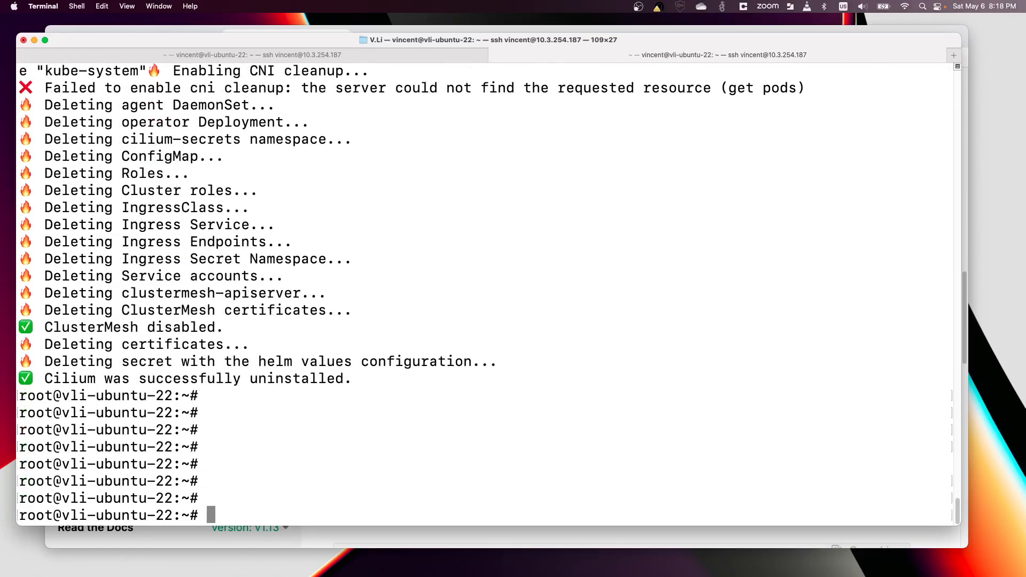
scroll(down, 3)
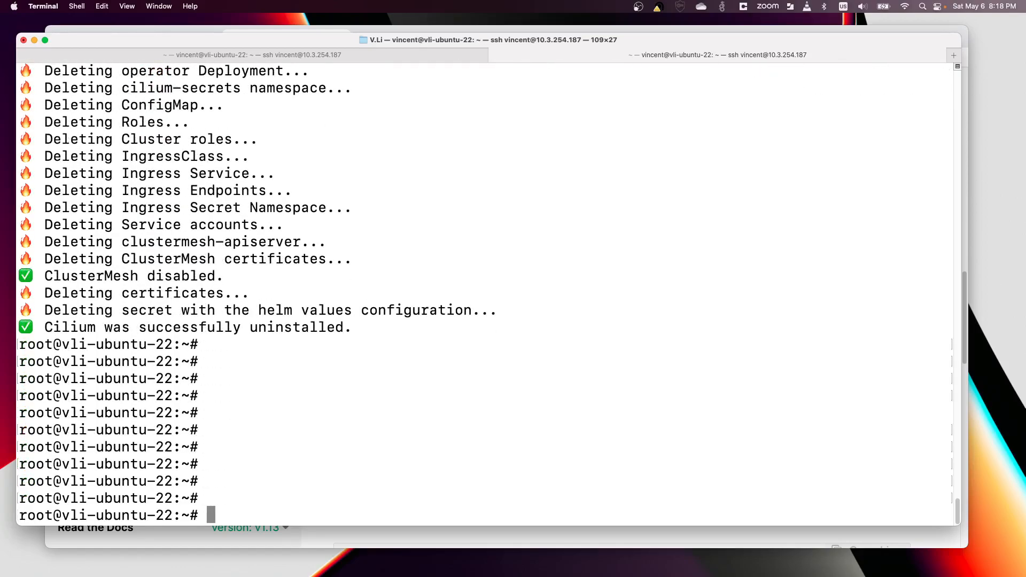
text(k)
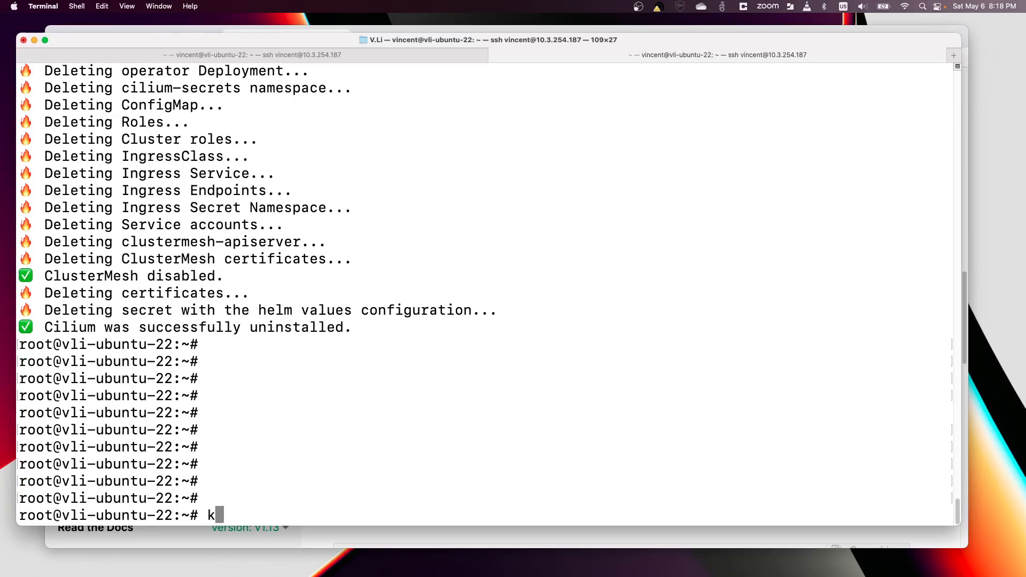
text(ubectl get no)
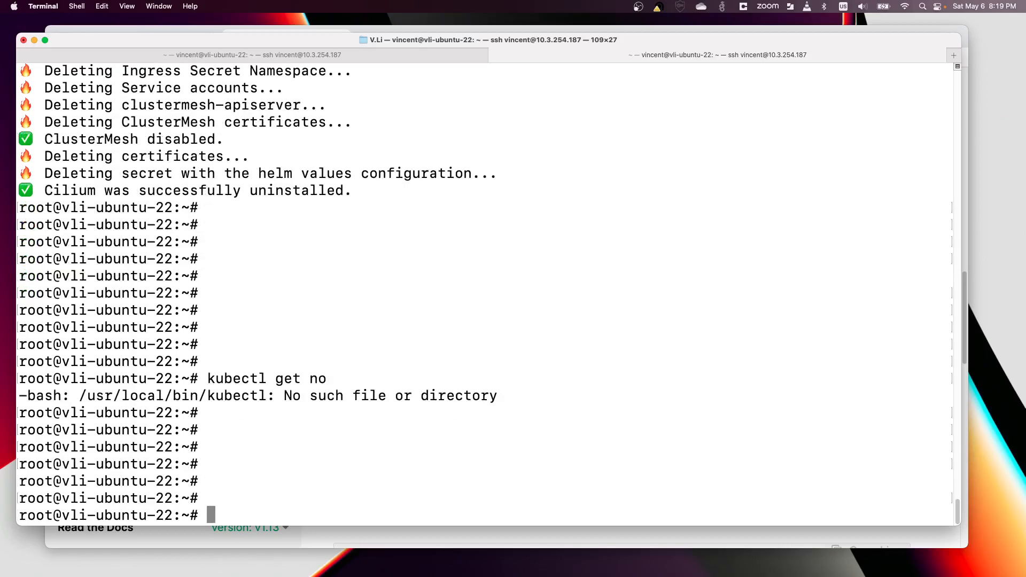
text(cilium uninstall)
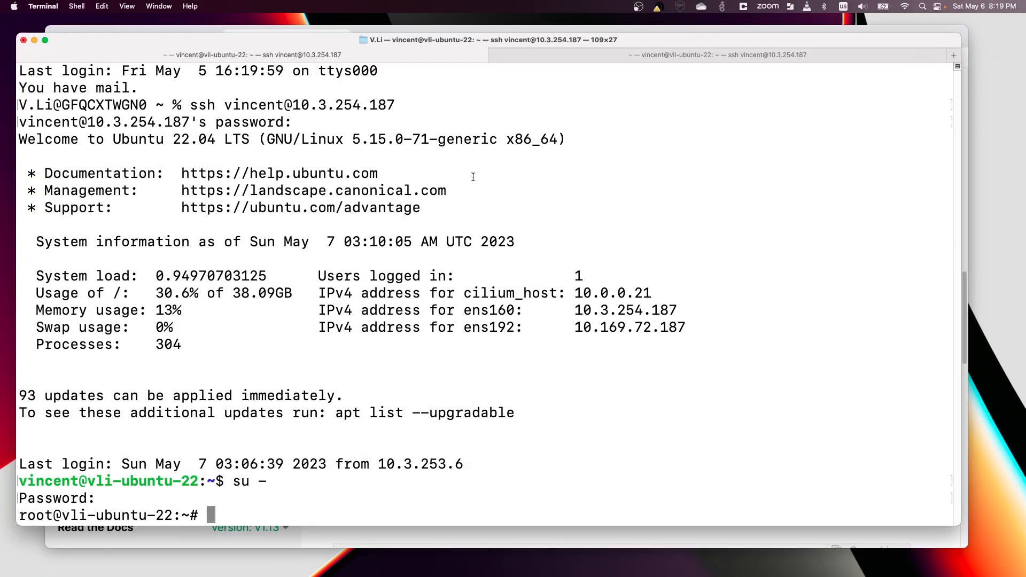
Inspect the node's iptables rules with iptables-save and highlight the output
text(iptab)
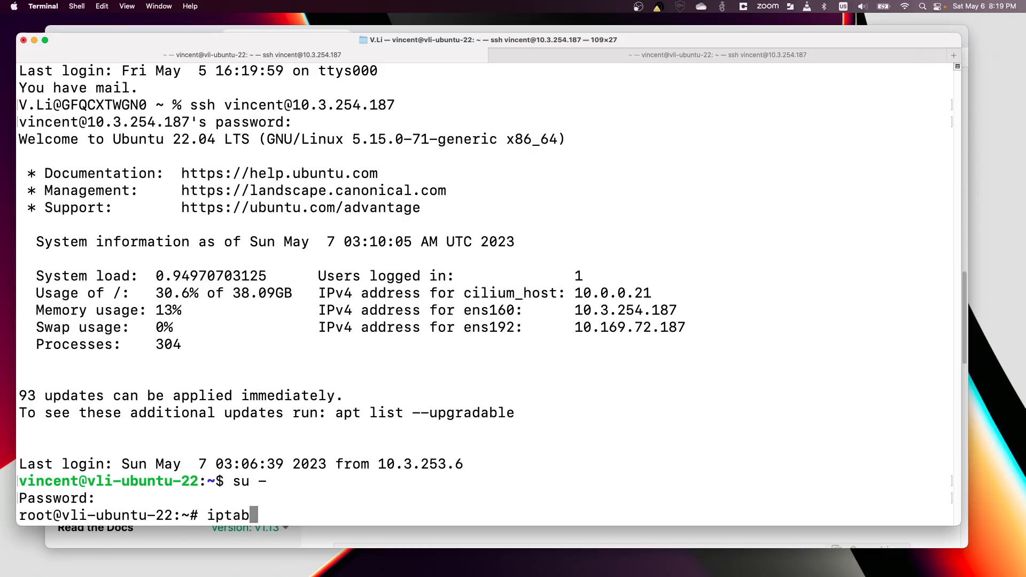
text(les-saves)
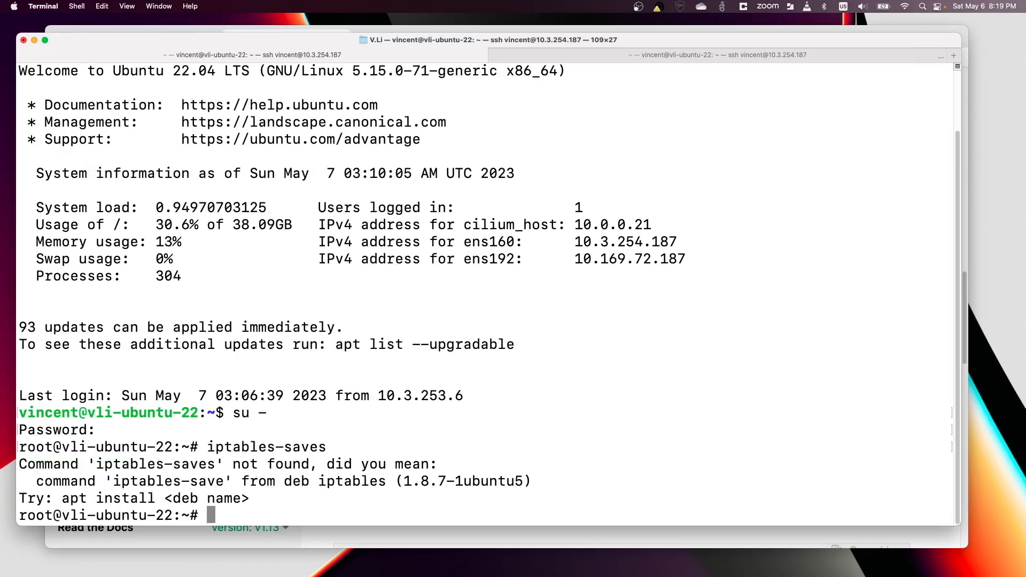
text(iptables-save)
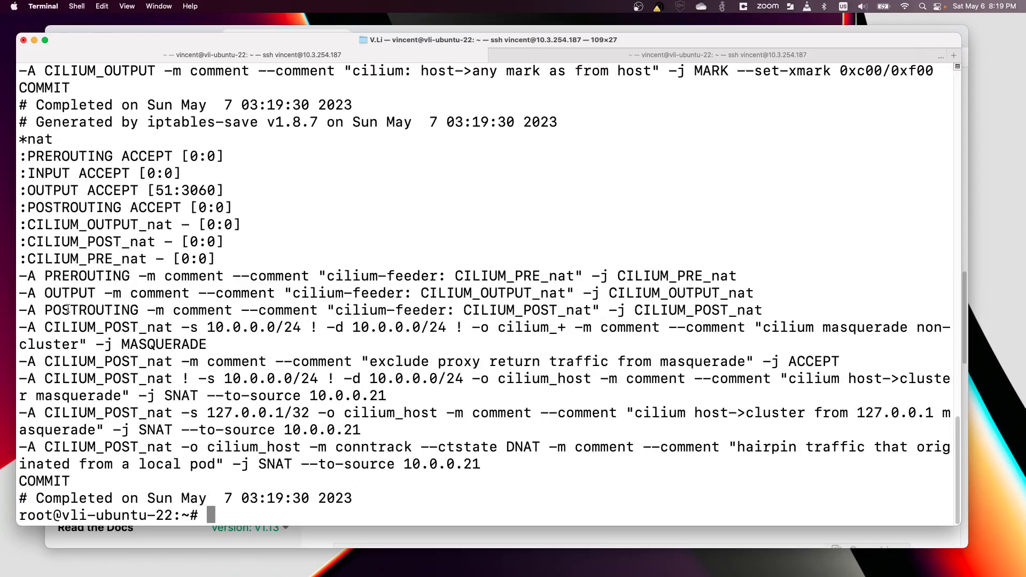
drag(19, 361, 371, 379)
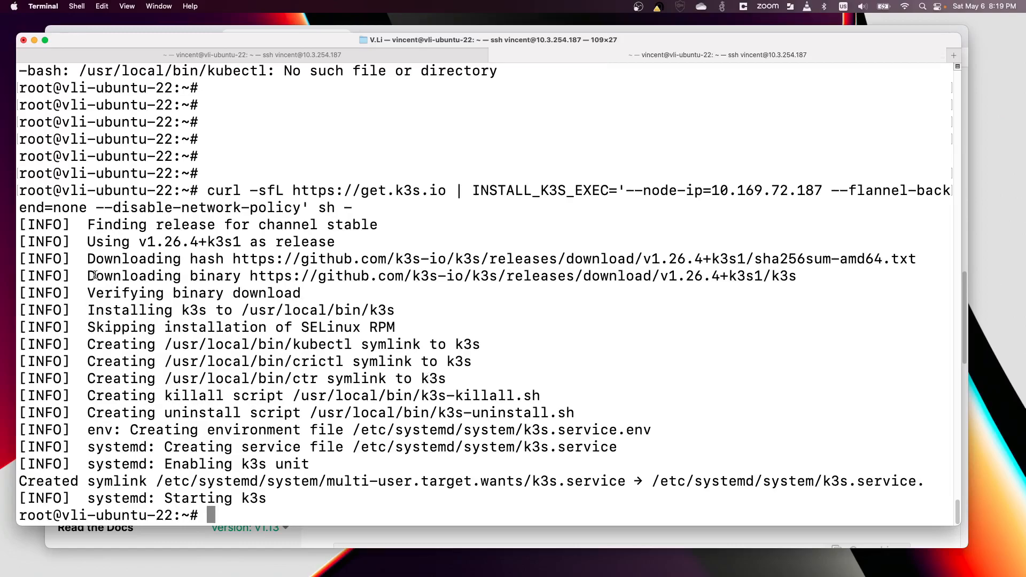
List all pods with kubectl get po -o wide -A, seeing ContainerCreating pods without IPs
drag(207, 190, 487, 362)
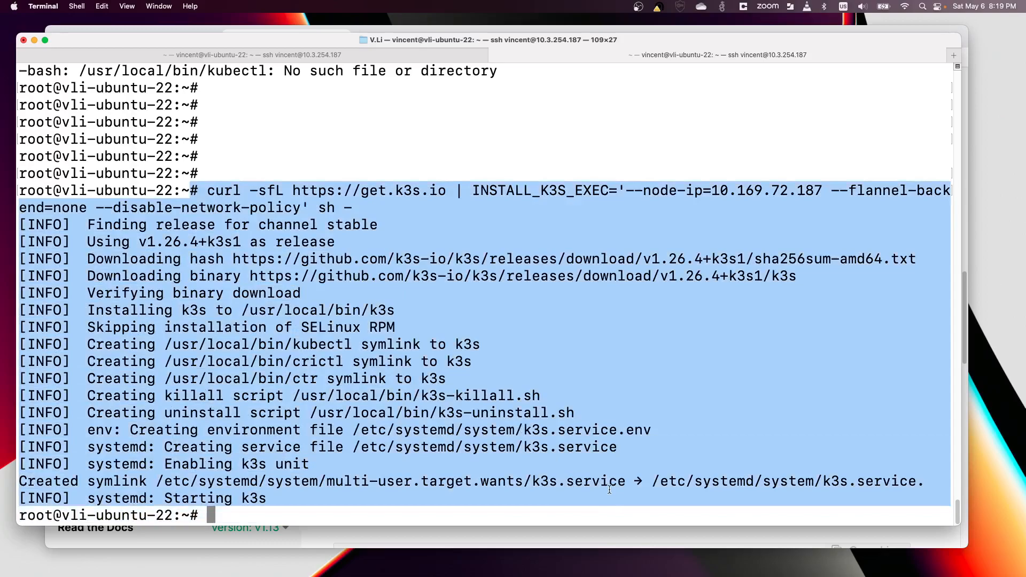
text(k)
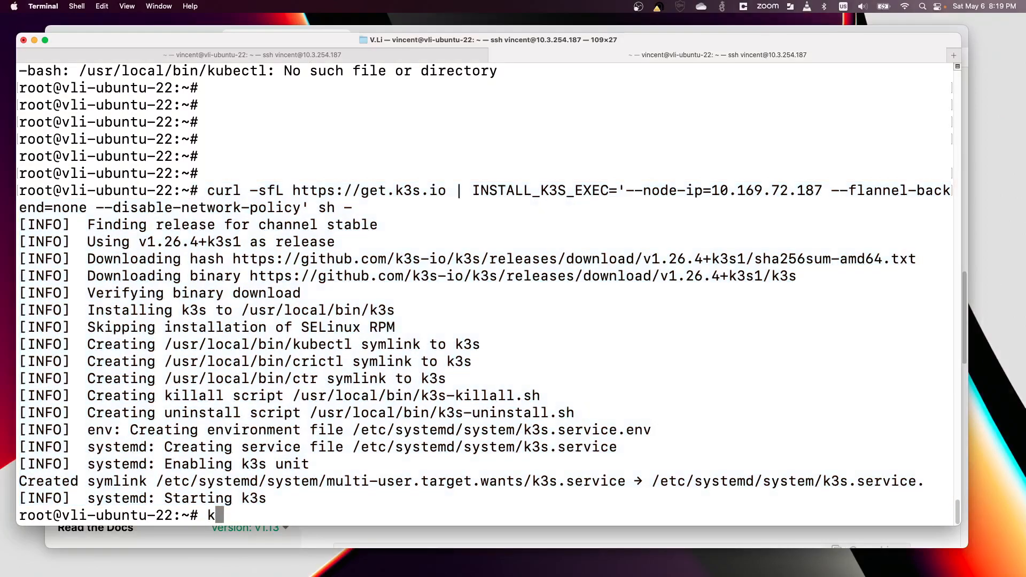
text(ubectl get po)
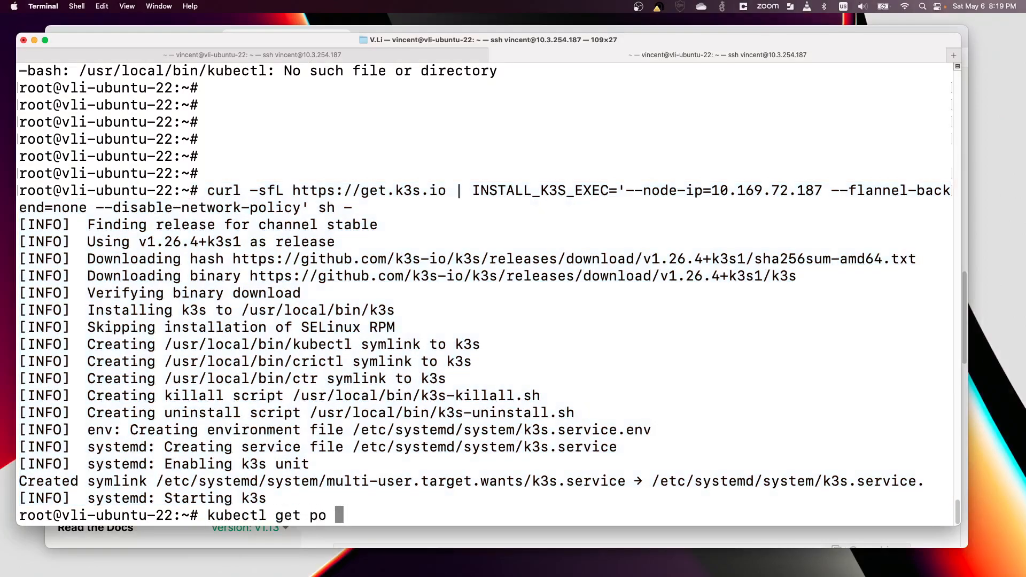
text(-o wide -A)
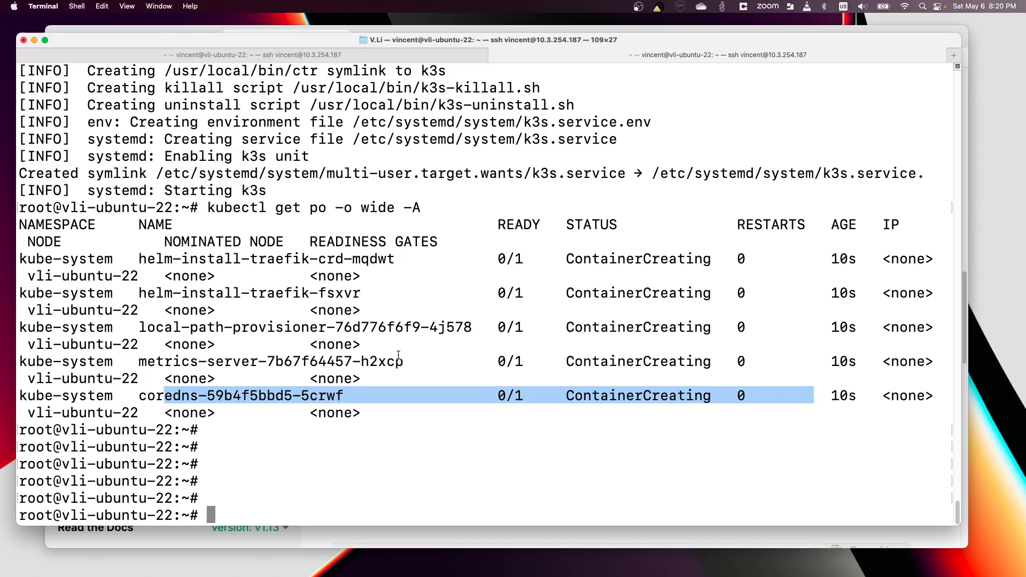
mouse_move(355, 331)
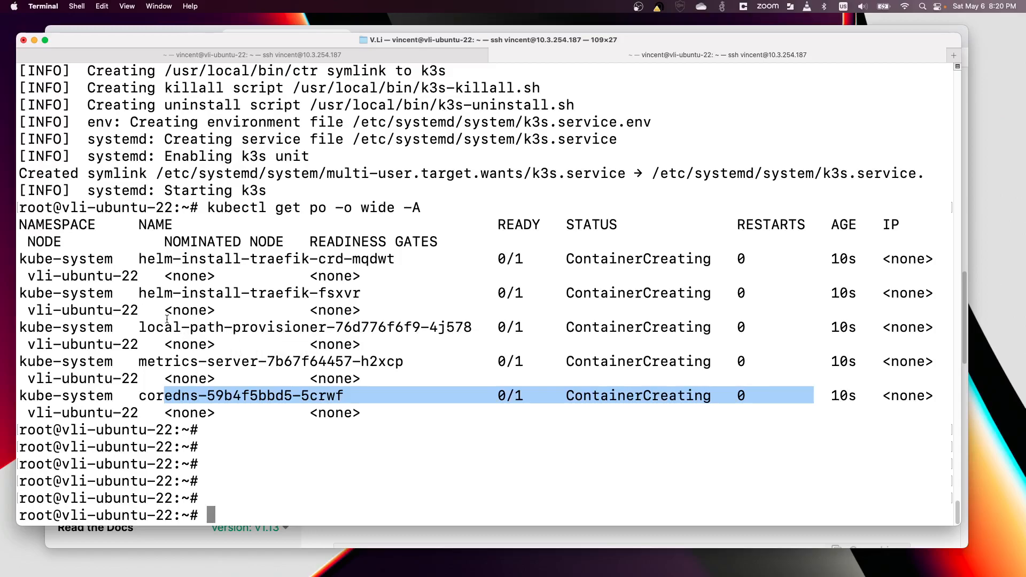
mouse_move(423, 352)
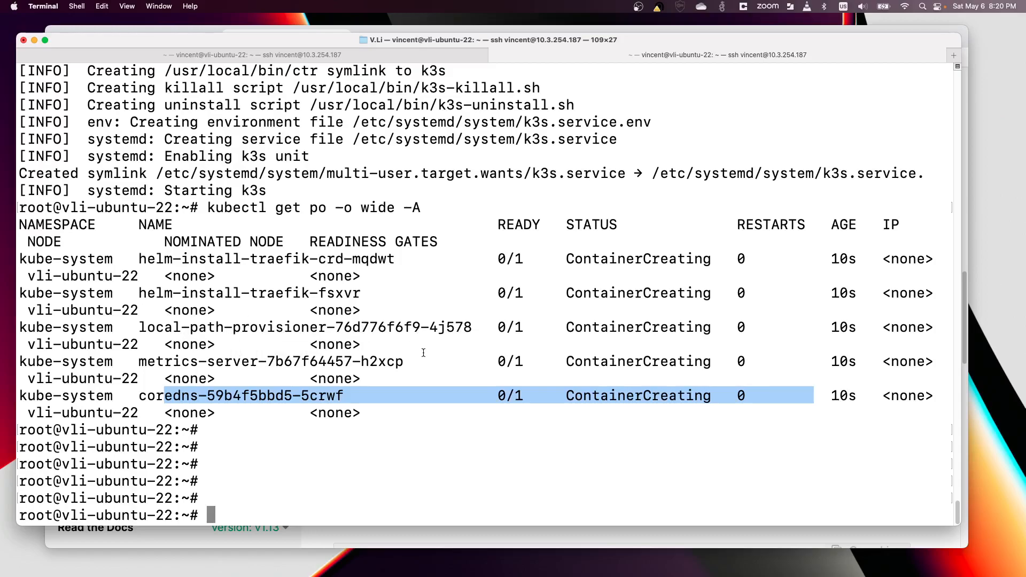
mouse_move(545, 372)
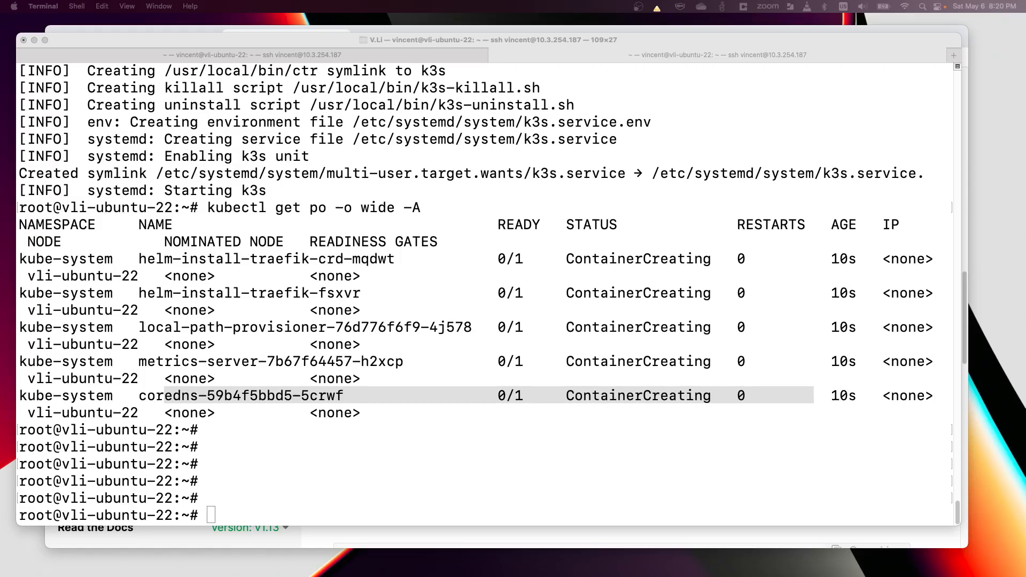
mouse_move(299, 455)
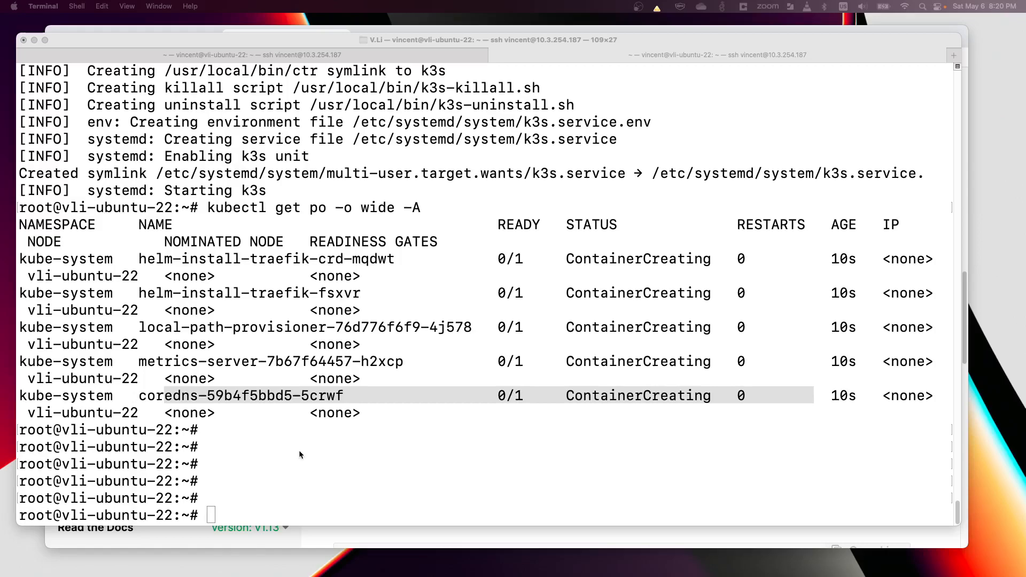
Paste and run cilium install with clusterPoolIPv4PodCIDR 10.42.0.0/16, highlighting that option
right_click(300, 454)
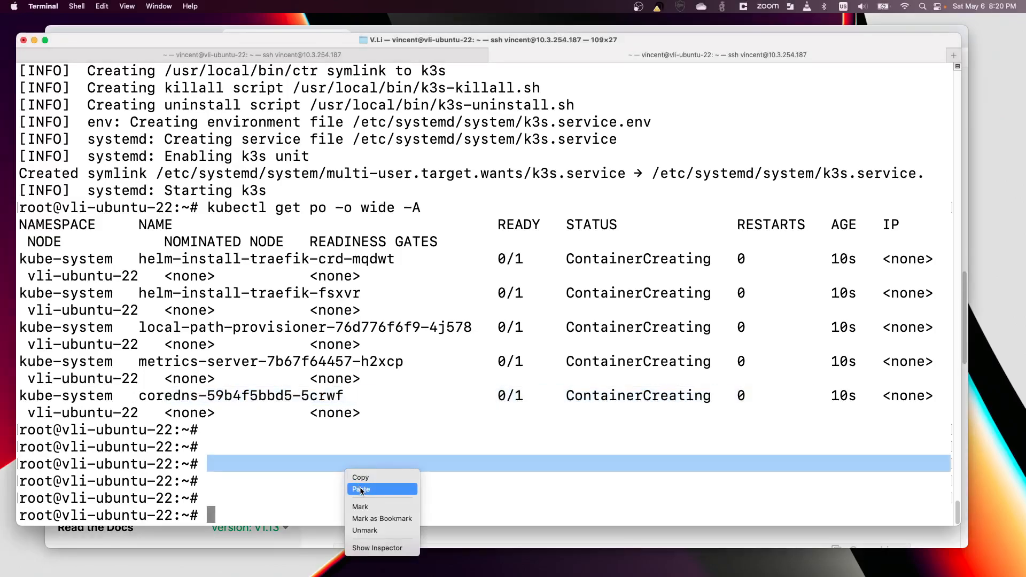
click(360, 490)
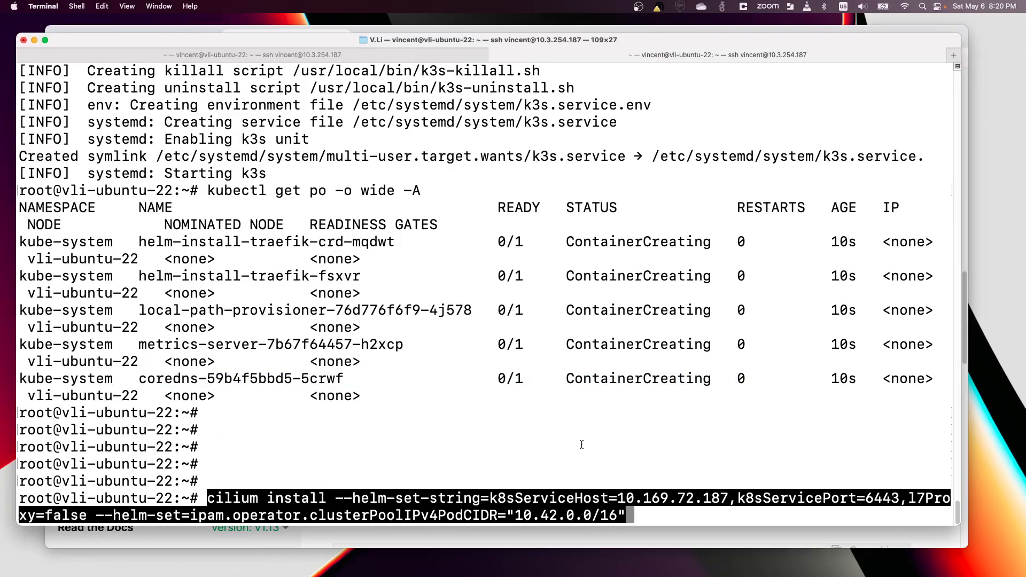
mouse_move(385, 514)
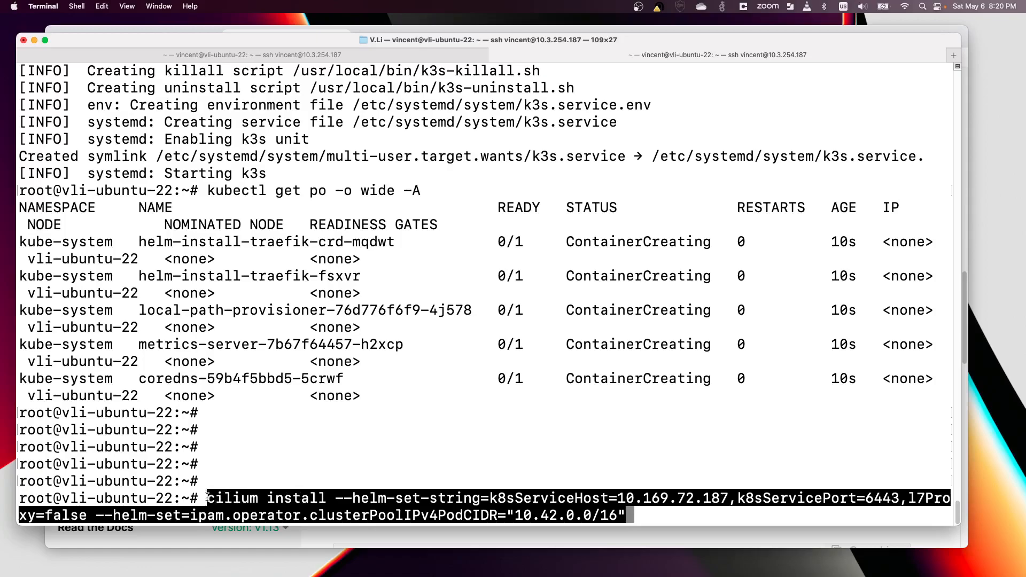
drag(206, 498, 85, 515)
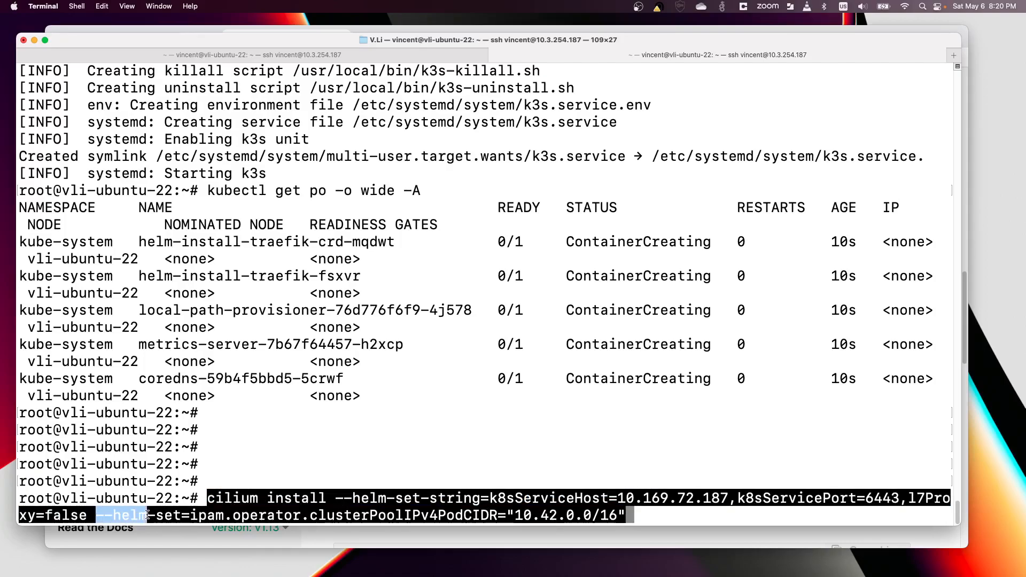
drag(151, 515, 624, 515)
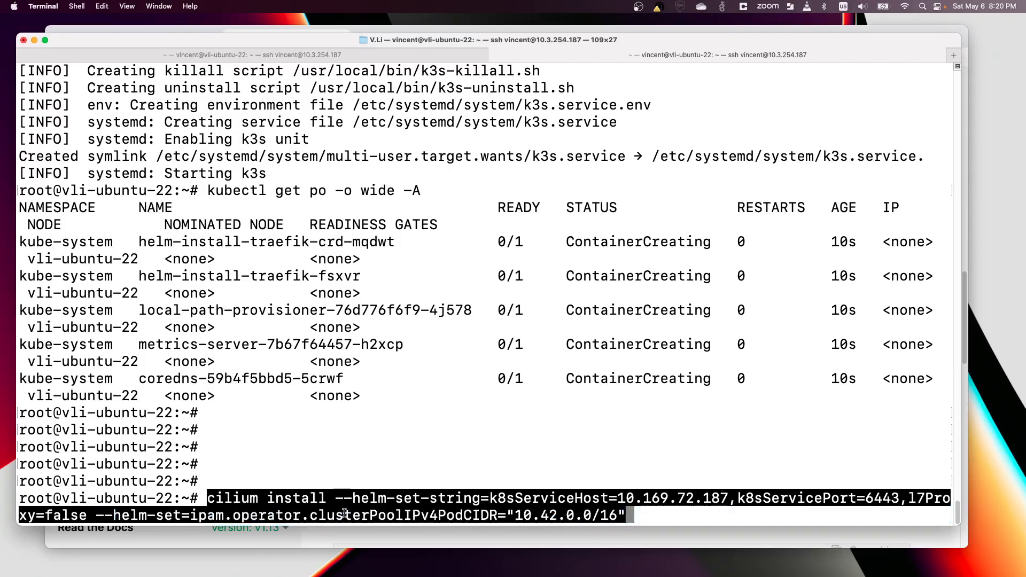
double_click(369, 515)
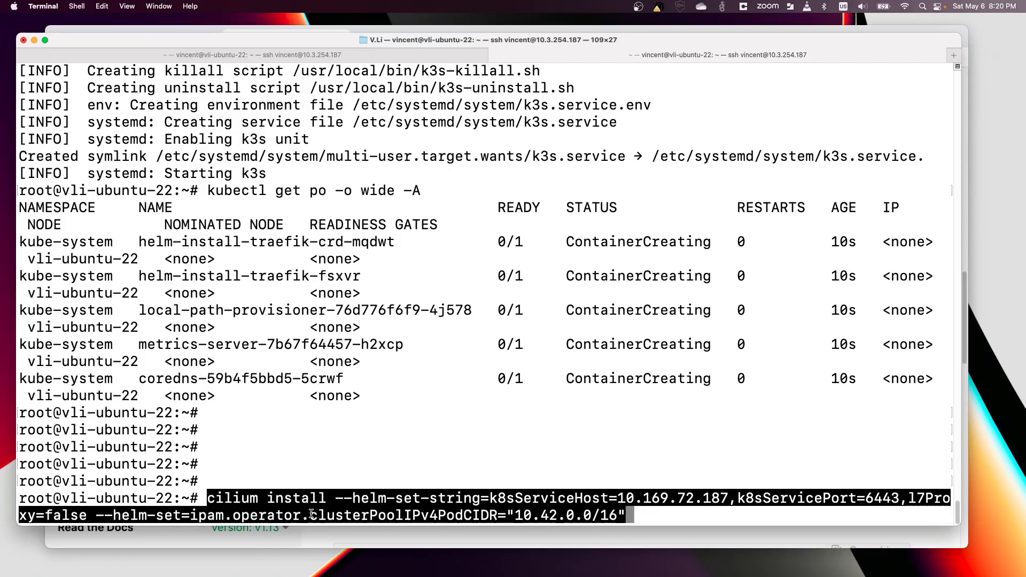
double_click(404, 515)
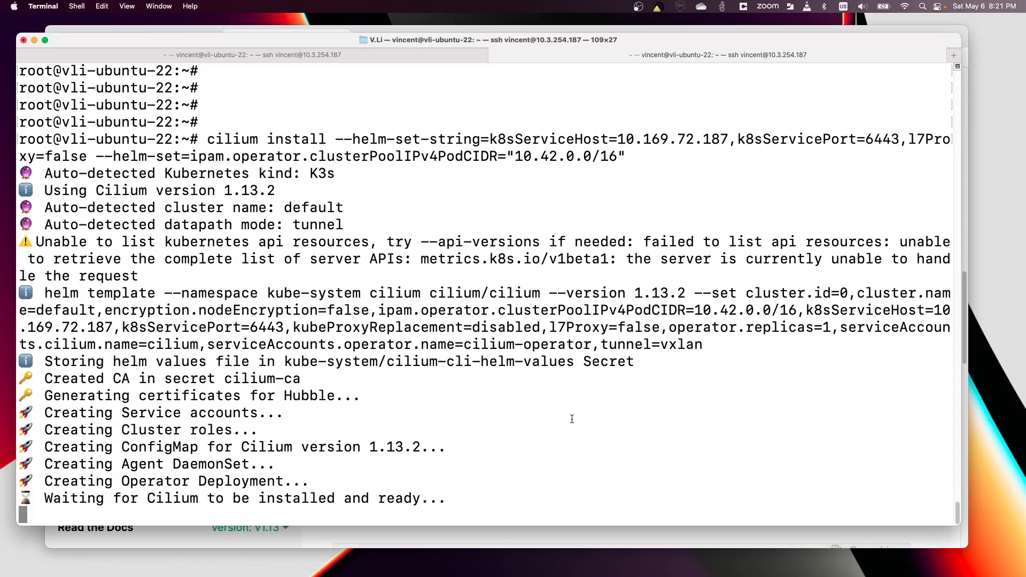
mouse_move(519, 402)
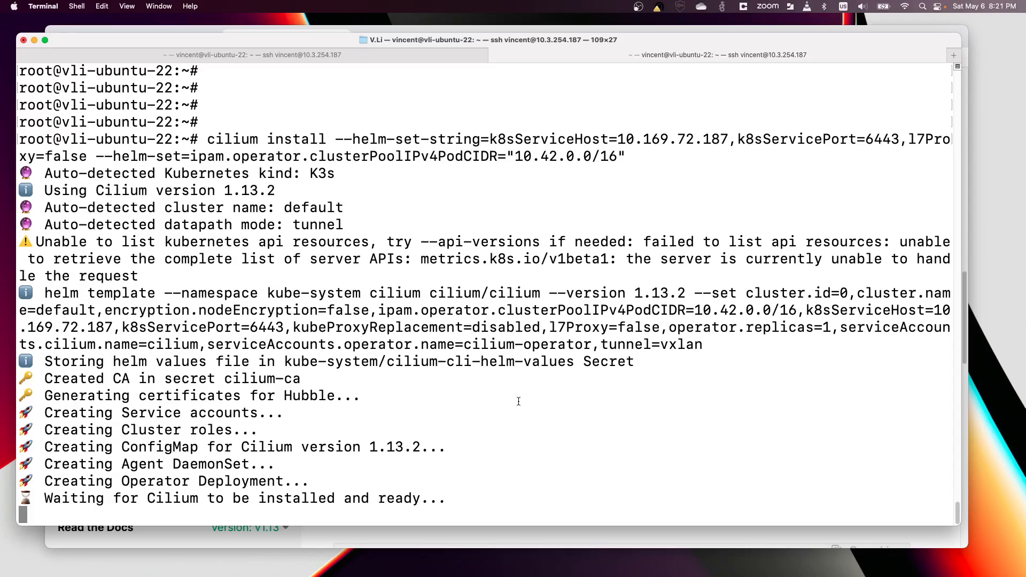
mouse_move(491, 370)
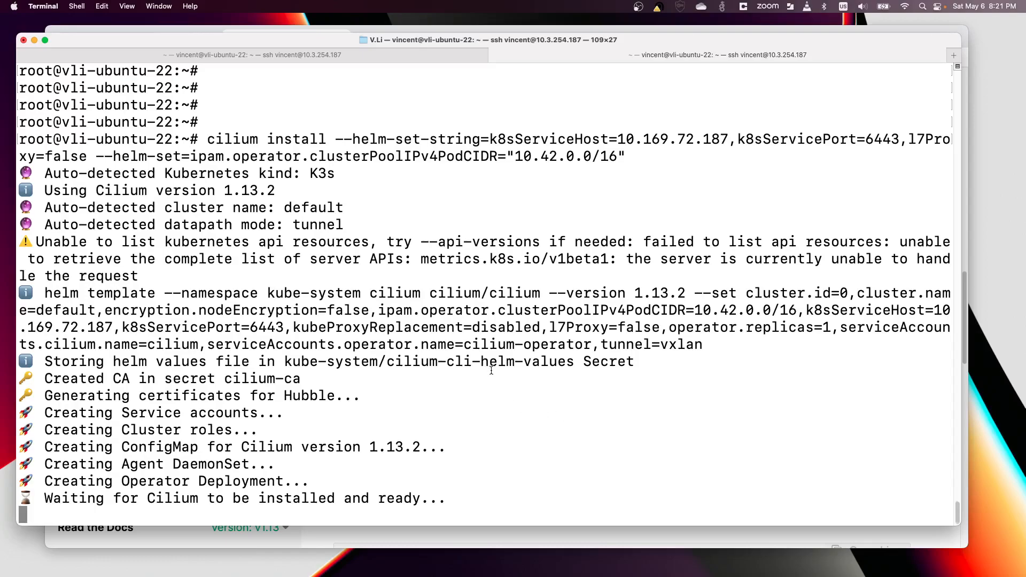
mouse_move(410, 68)
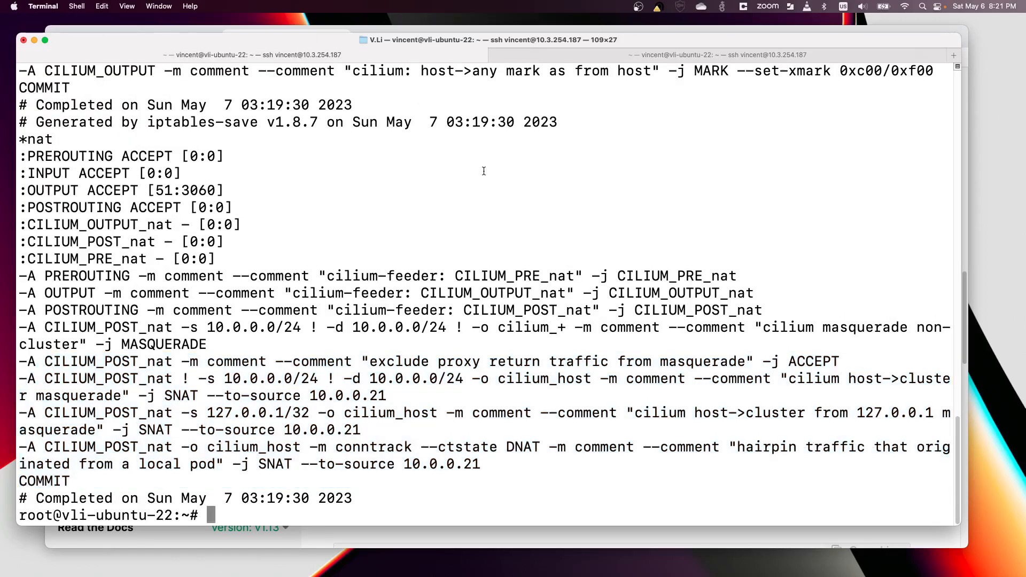
Run cilium status to confirm Cilium and Operator report OK
text(ci)
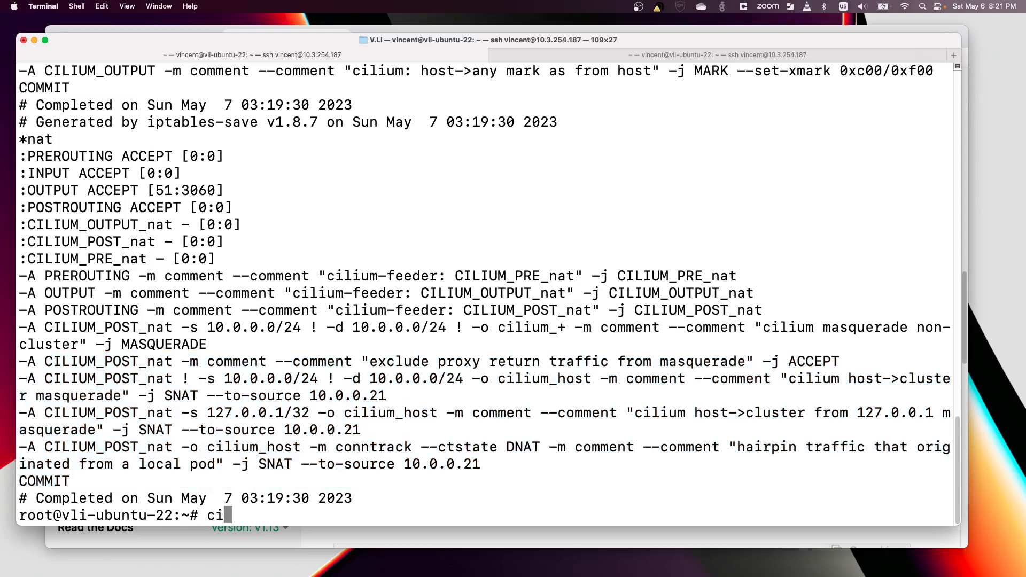
text(lium status)
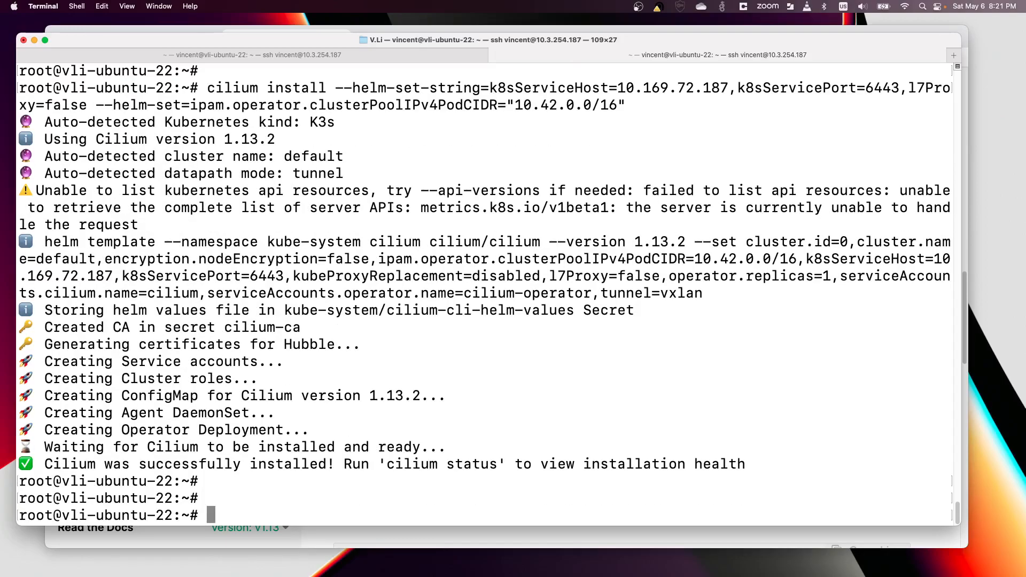
text(cilium status)
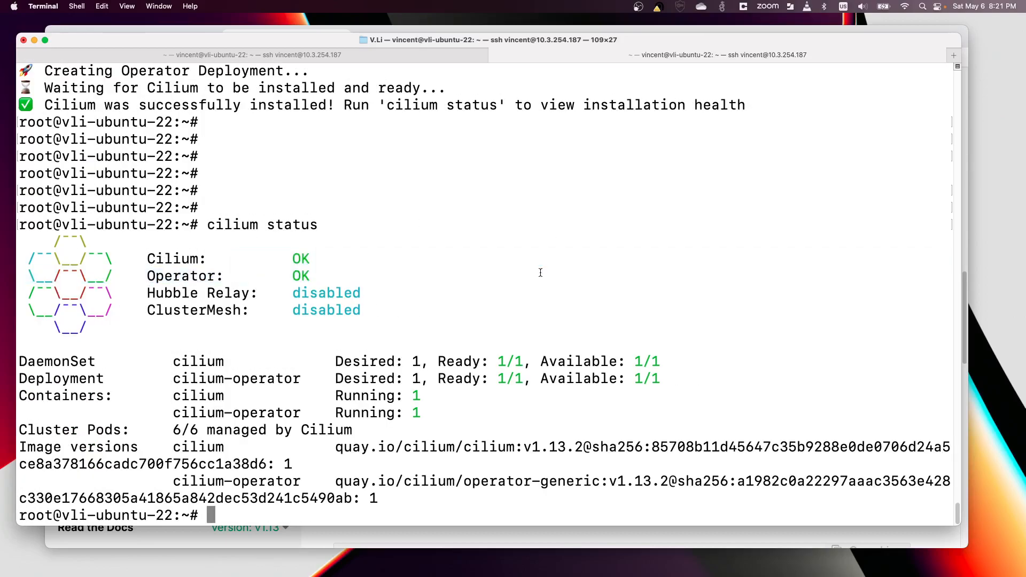
List all pods wide and highlight a pod's 10.42.0.x address
text(kubectl get po -o)
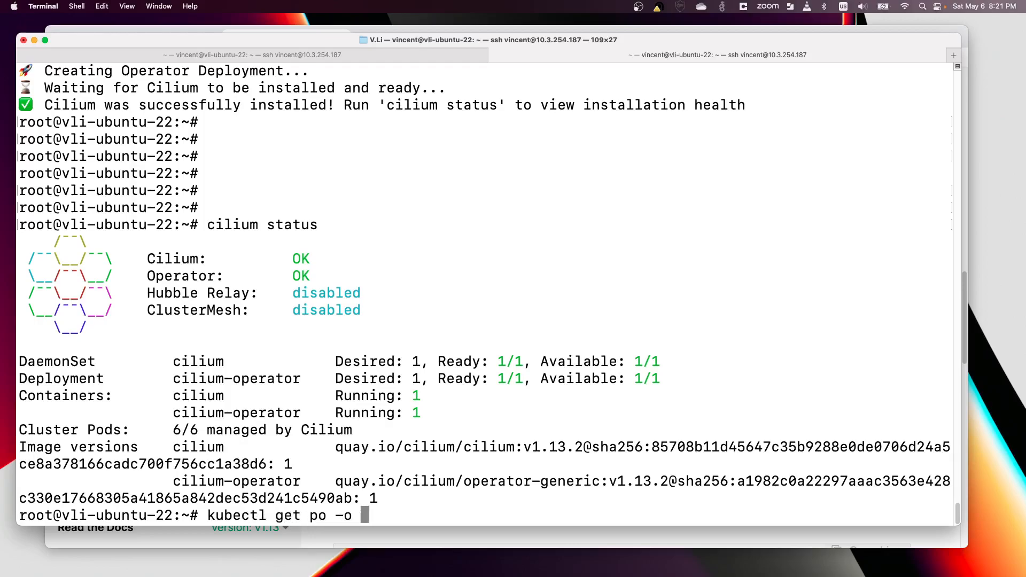
text(wide -A)
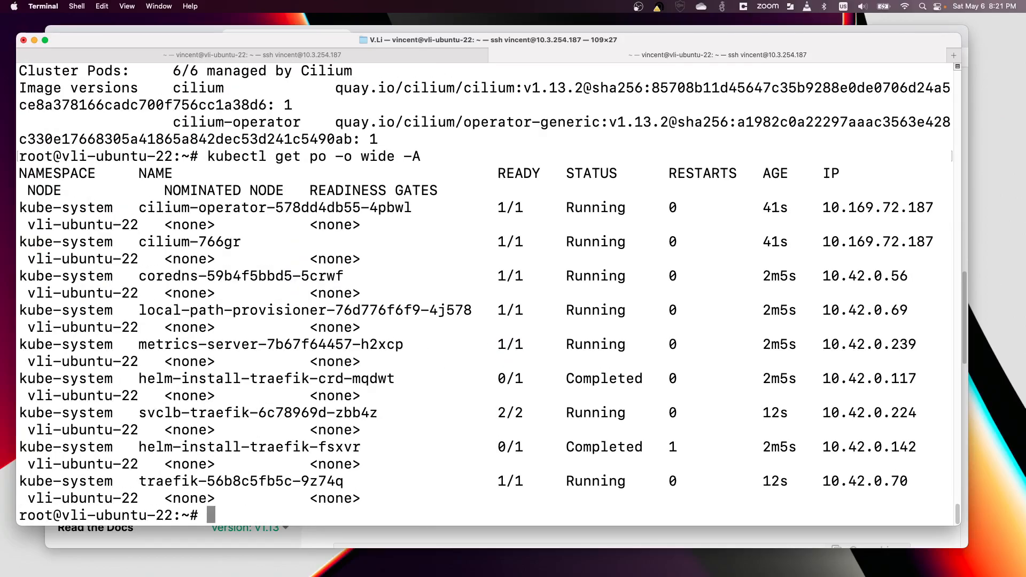
mouse_move(868, 394)
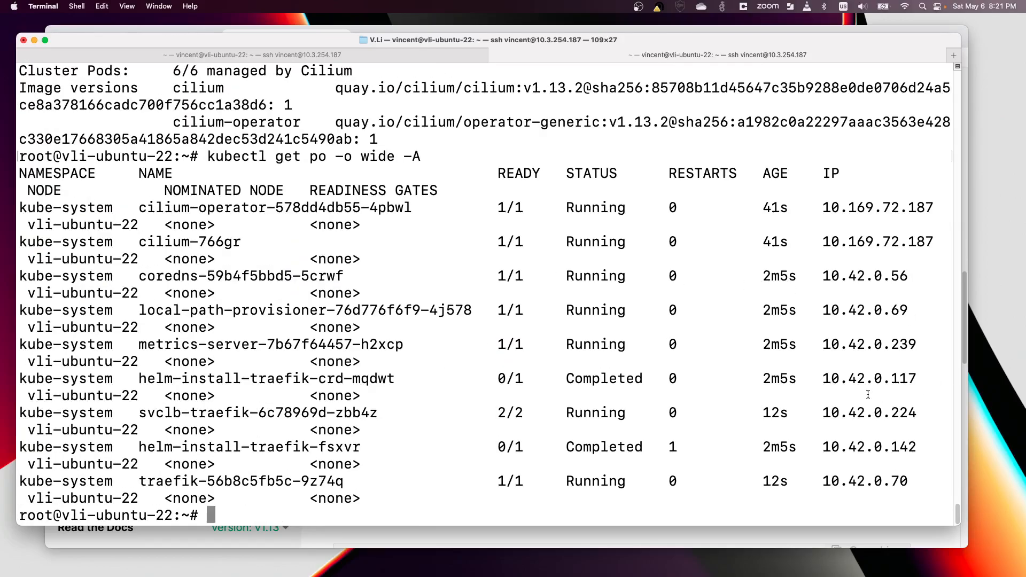
double_click(868, 447)
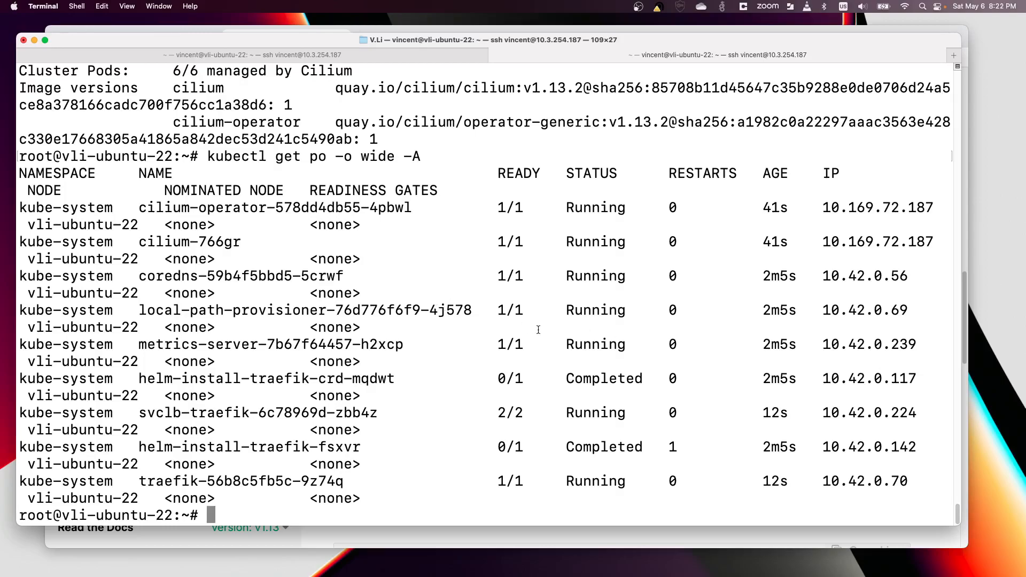
Recall the kubectl node query and highlight podCIDR 10.42.0.0/24 for vli-ubuntu-22
key(ctrl+r)
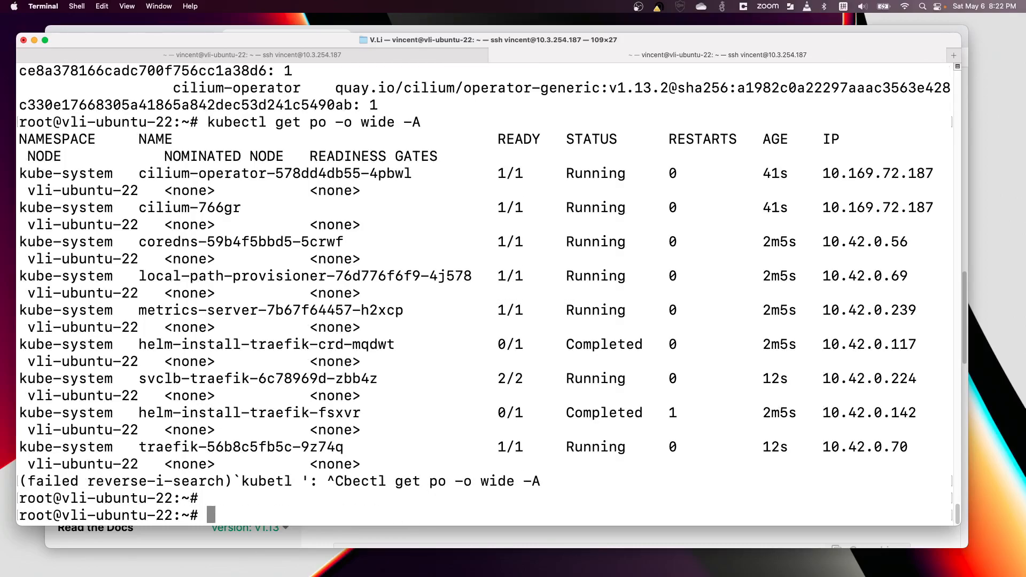
text(ku b)
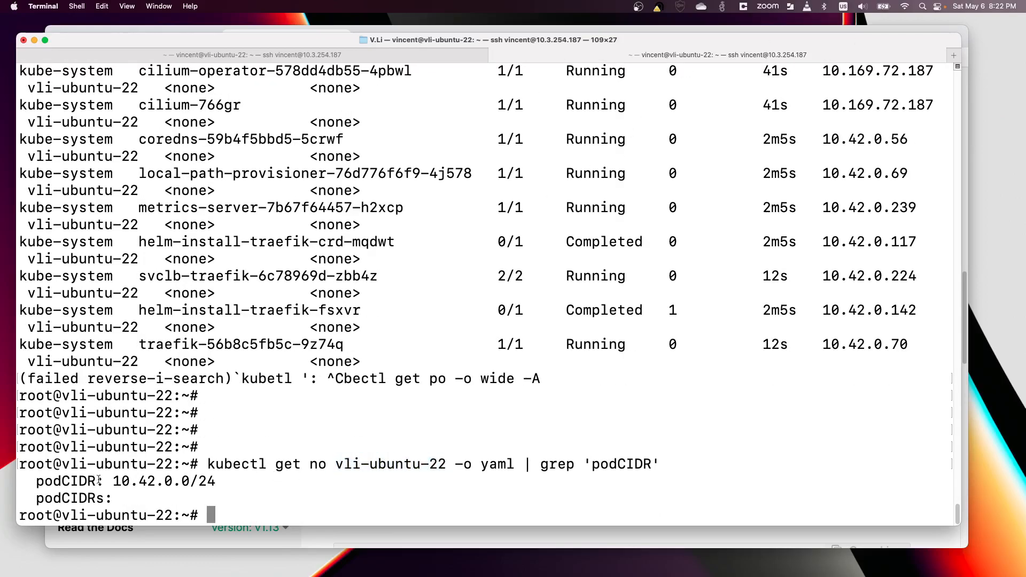
drag(37, 481, 216, 481)
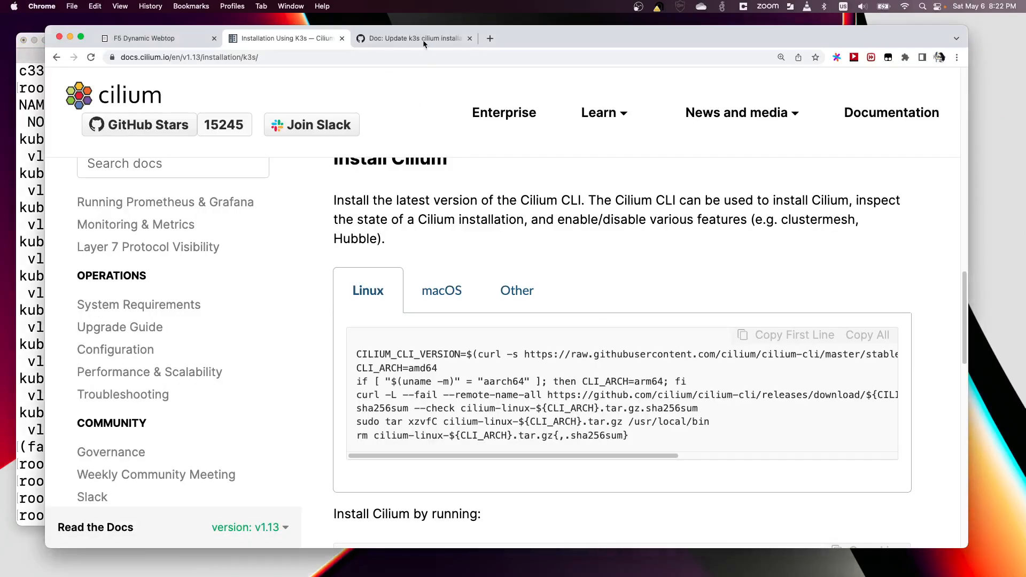
Show PR #25270's diff and highlight the added 10.42.0.0/16 pod CIDR flag
click(412, 38)
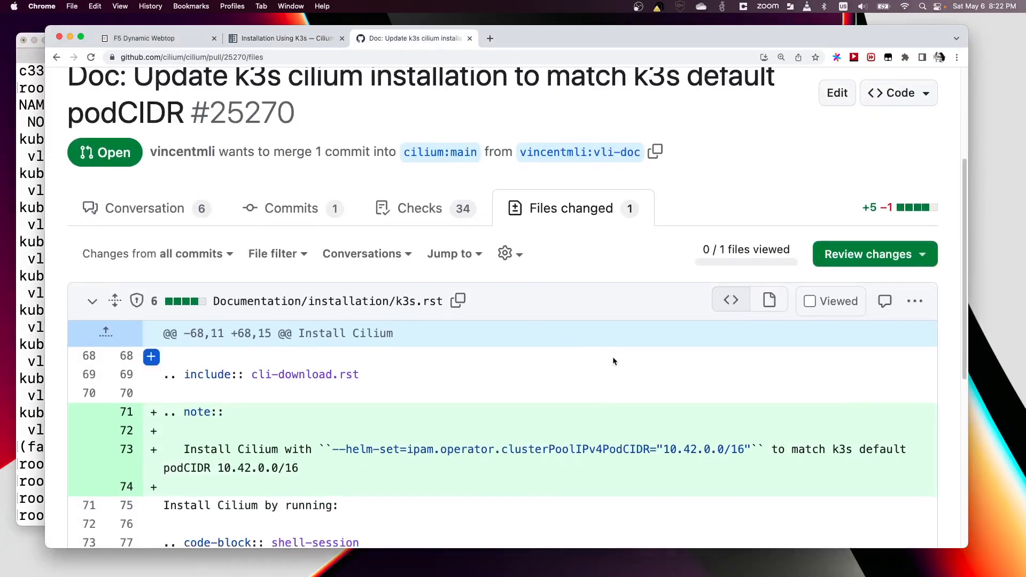
scroll(down, 3)
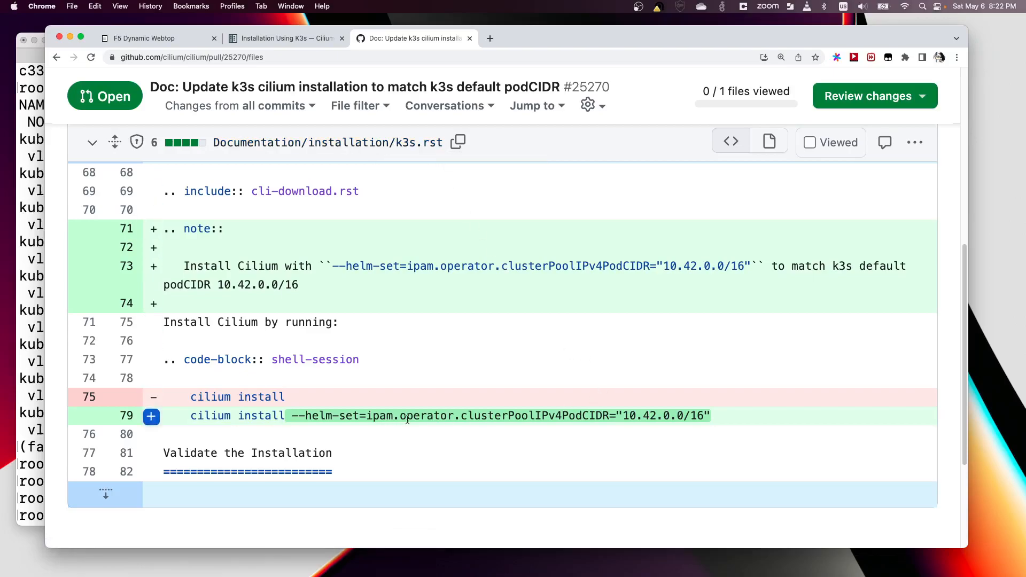
drag(289, 416, 540, 416)
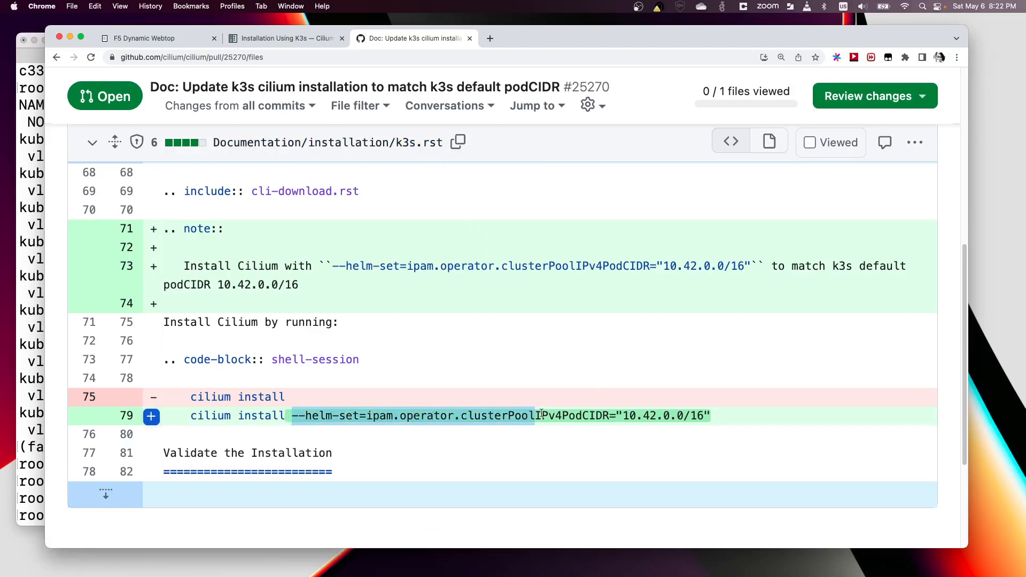